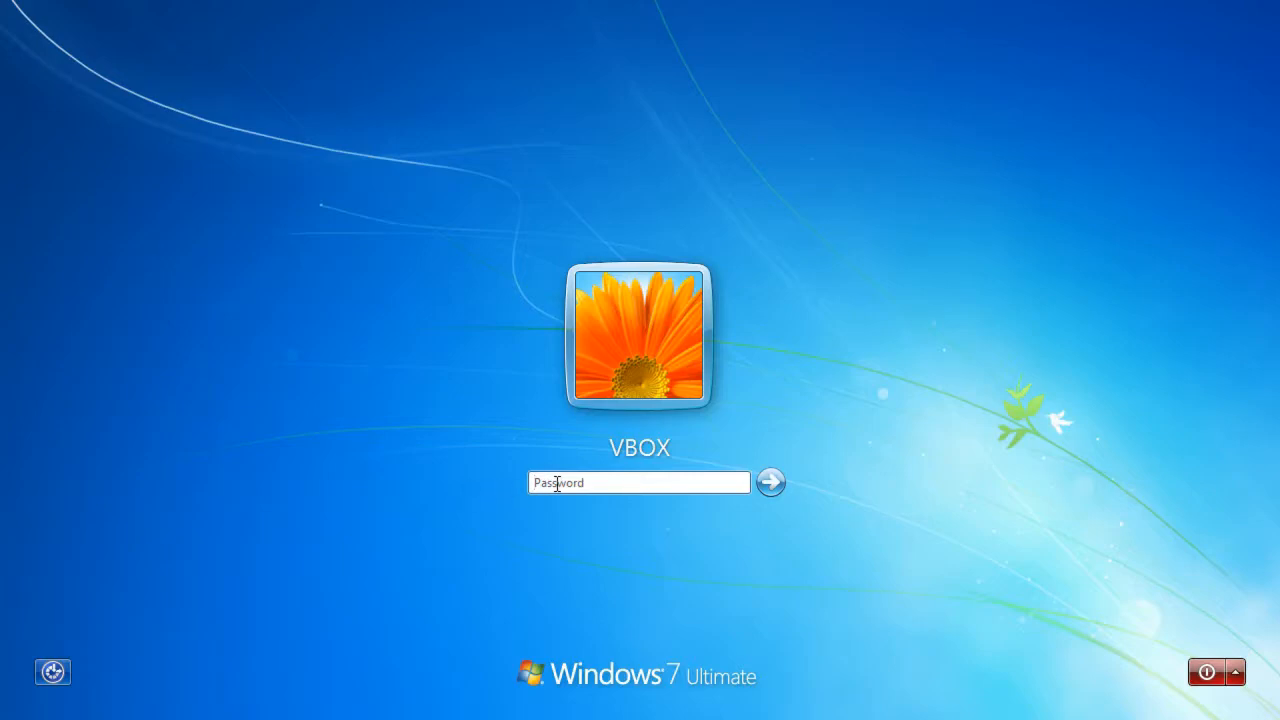
Fail two VBOX password attempts at Windows 7 logon, then restart into the AIO-SRT rescue desktop
click(770, 483)
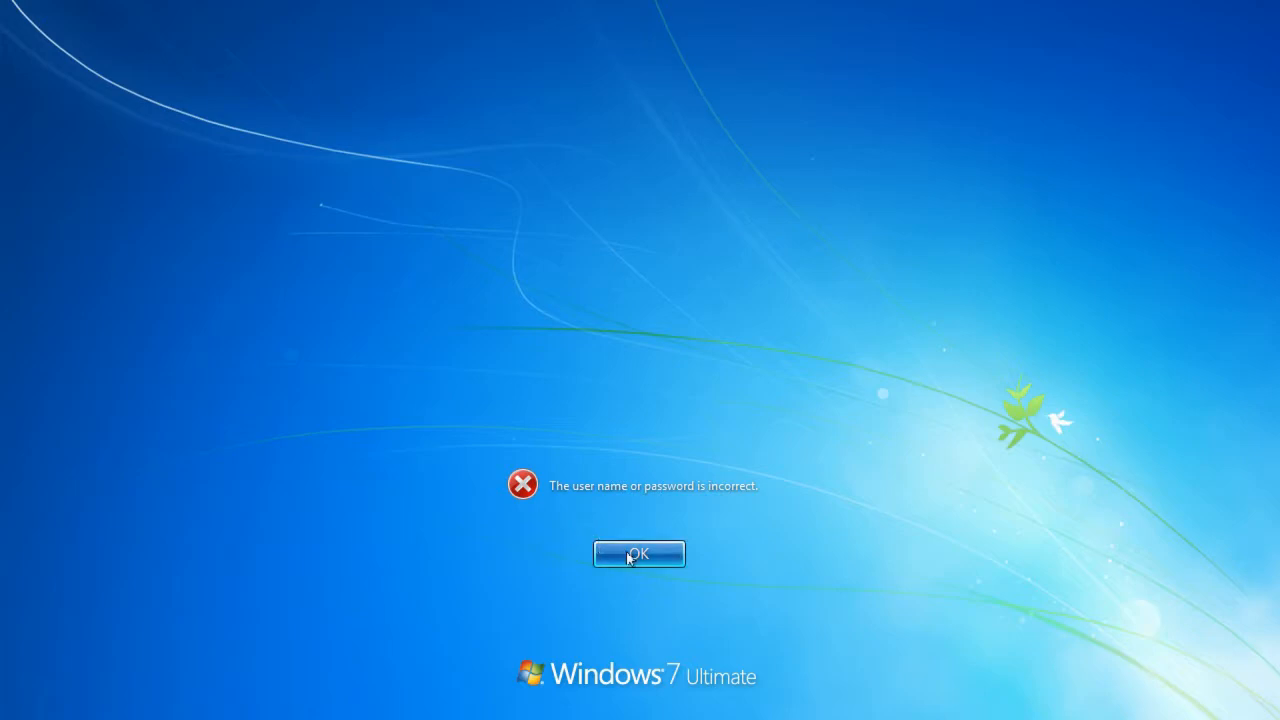
click(638, 554)
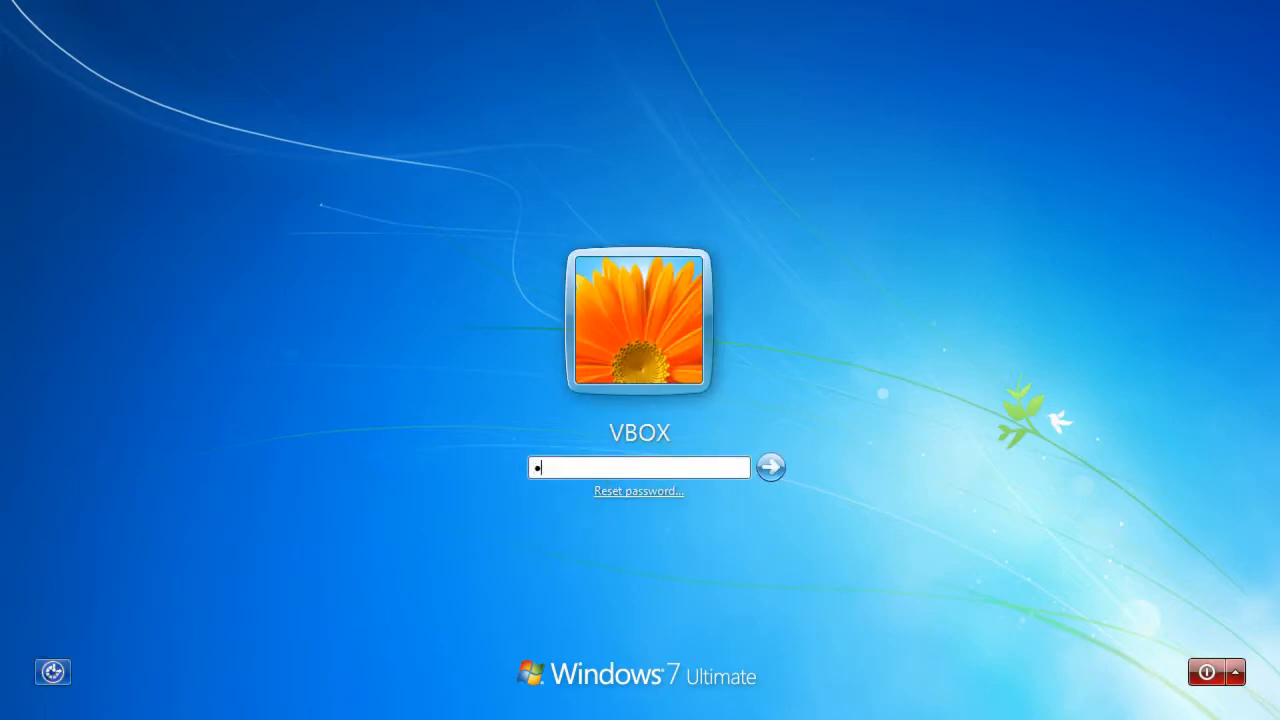
click(770, 467)
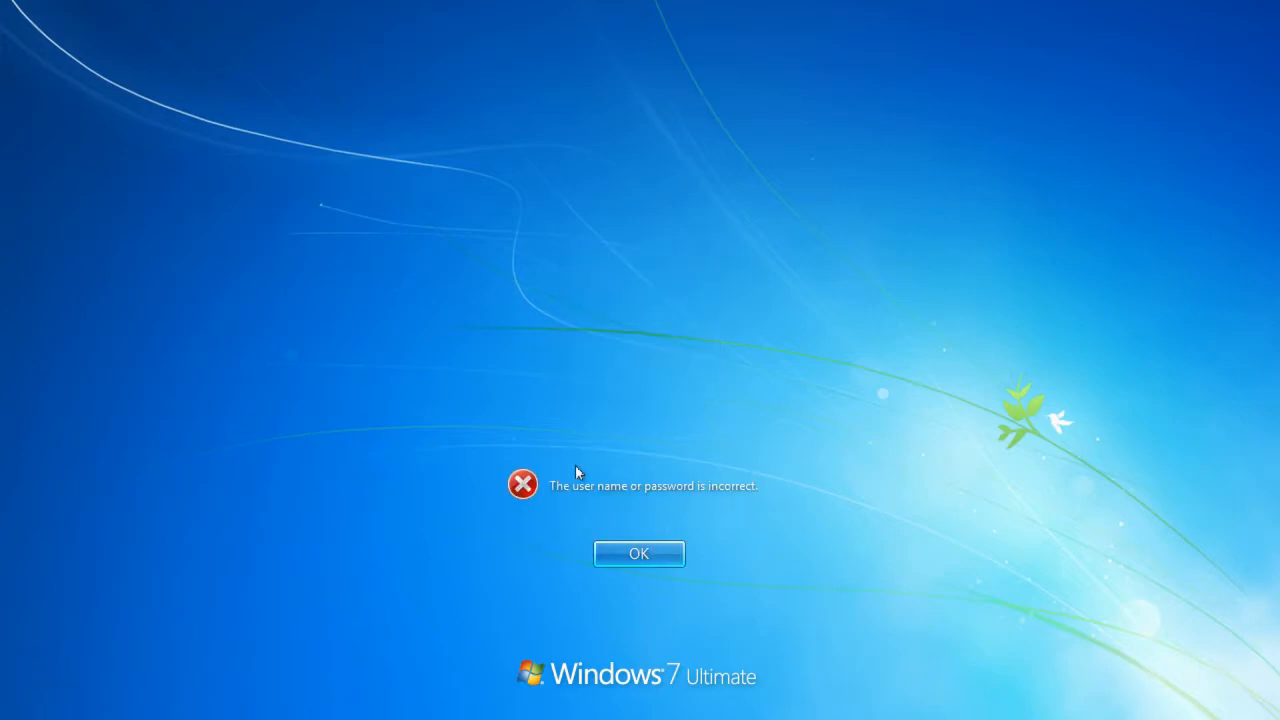
mouse_move(611, 515)
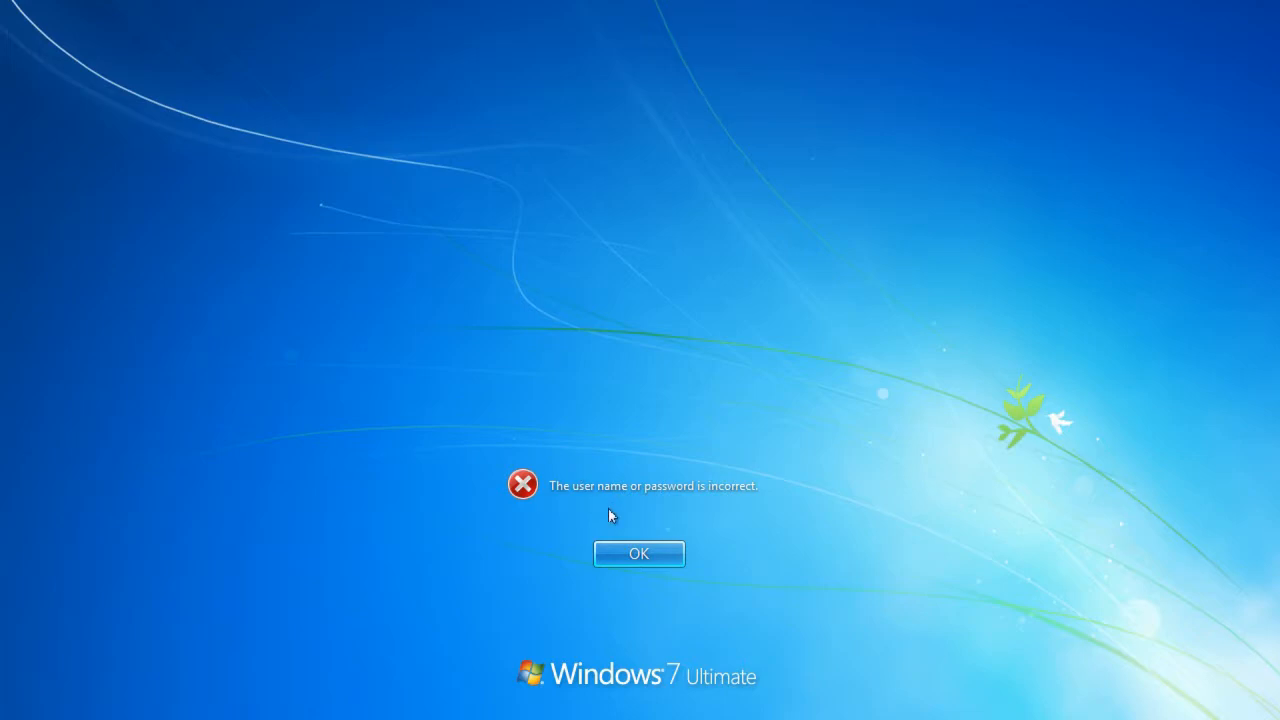
click(639, 553)
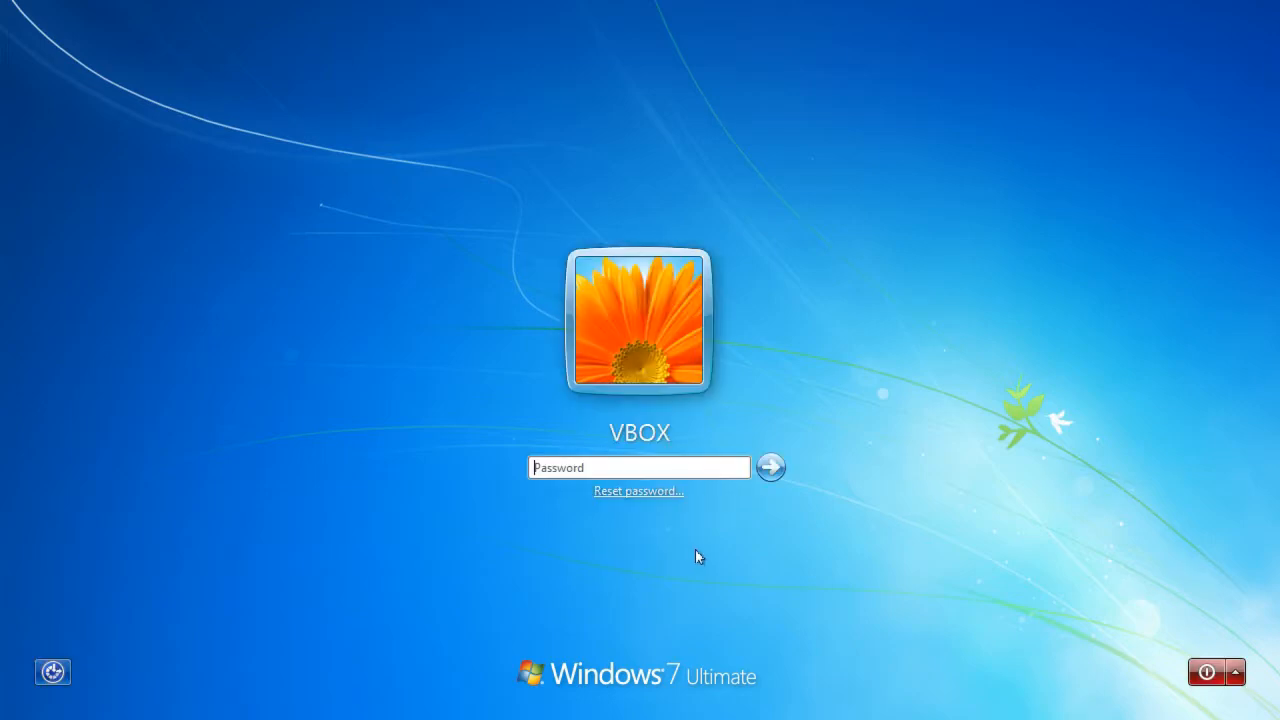
mouse_move(1070, 610)
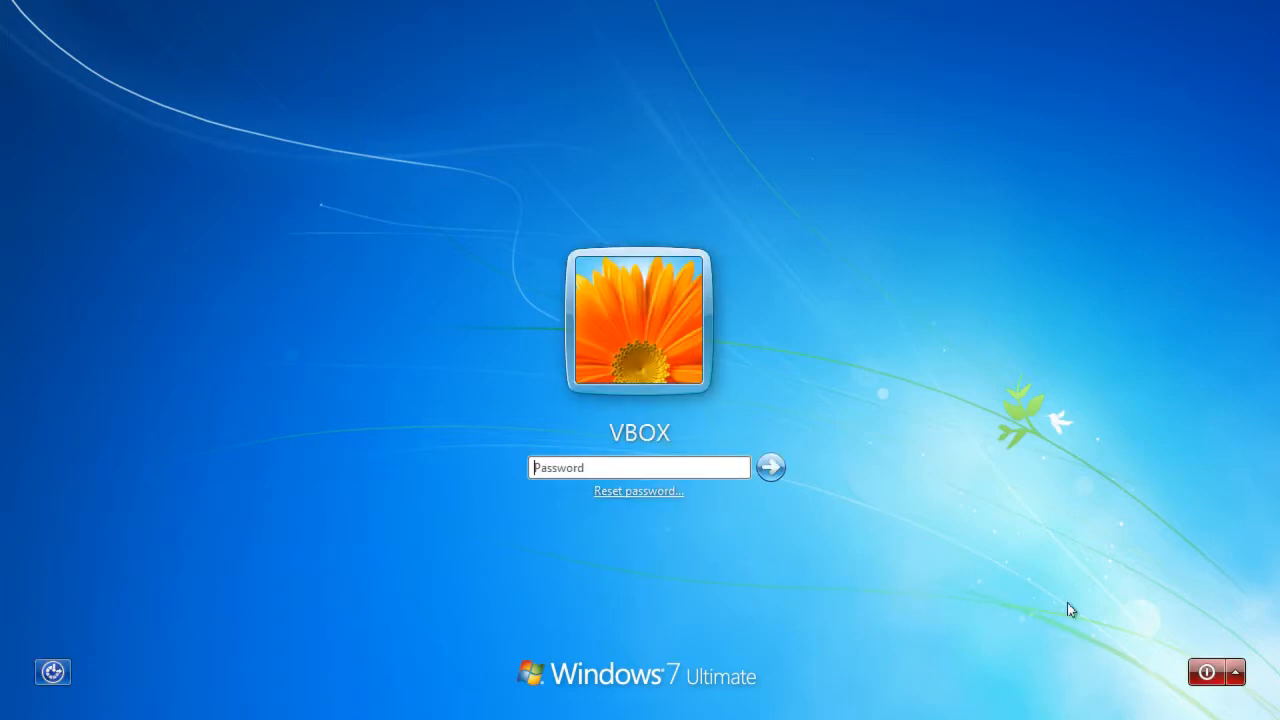
click(1206, 671)
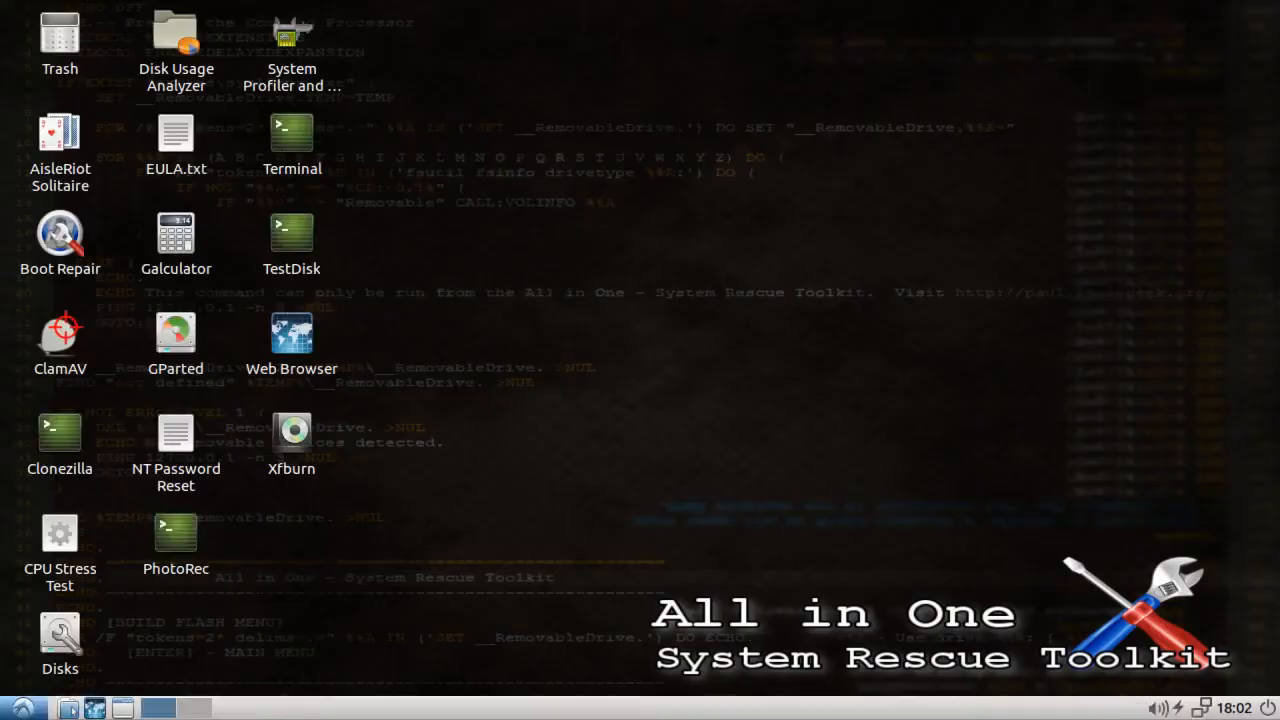
View EULA.txt, bring up the NT Password Reset notes, and close the license text
double_click(176, 133)
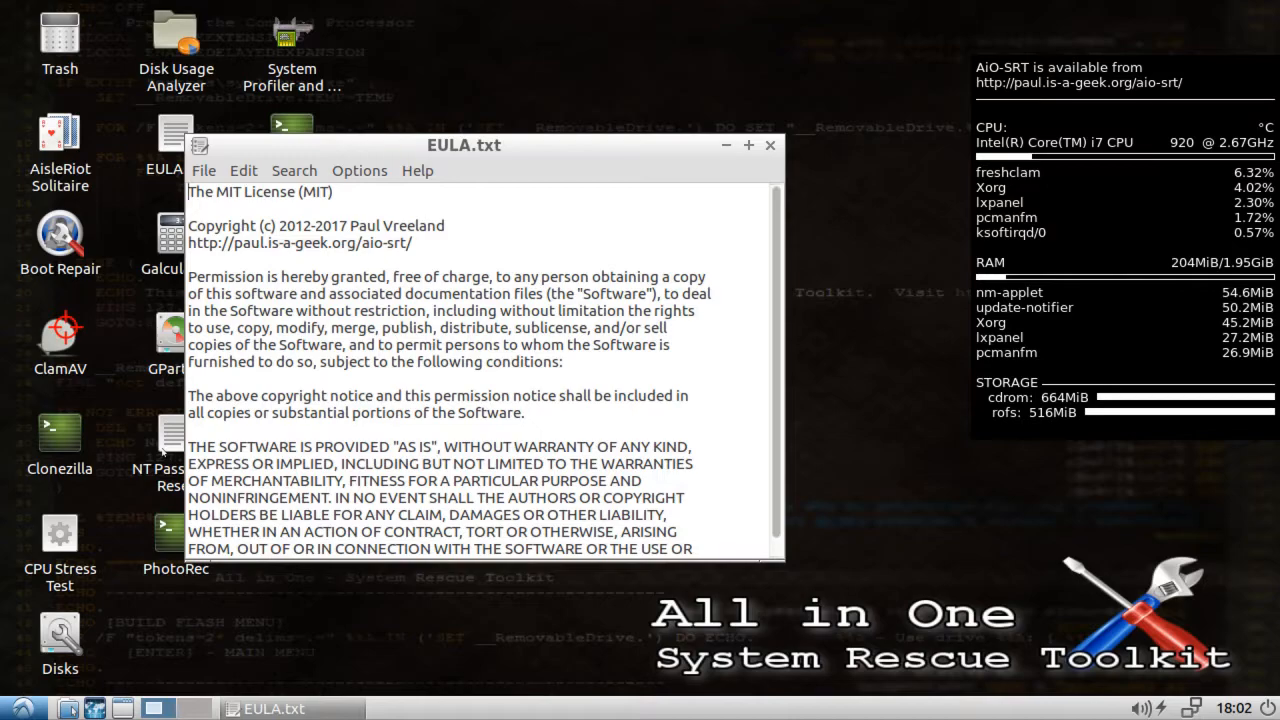
double_click(157, 440)
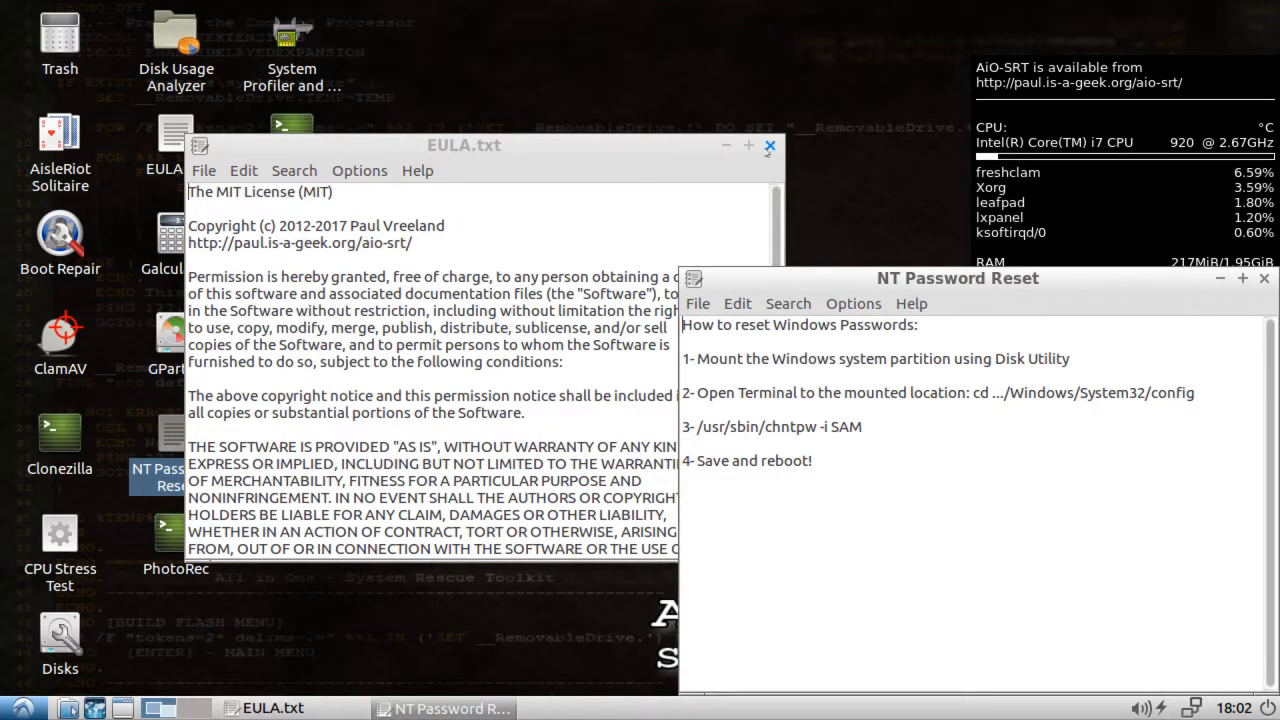
click(770, 145)
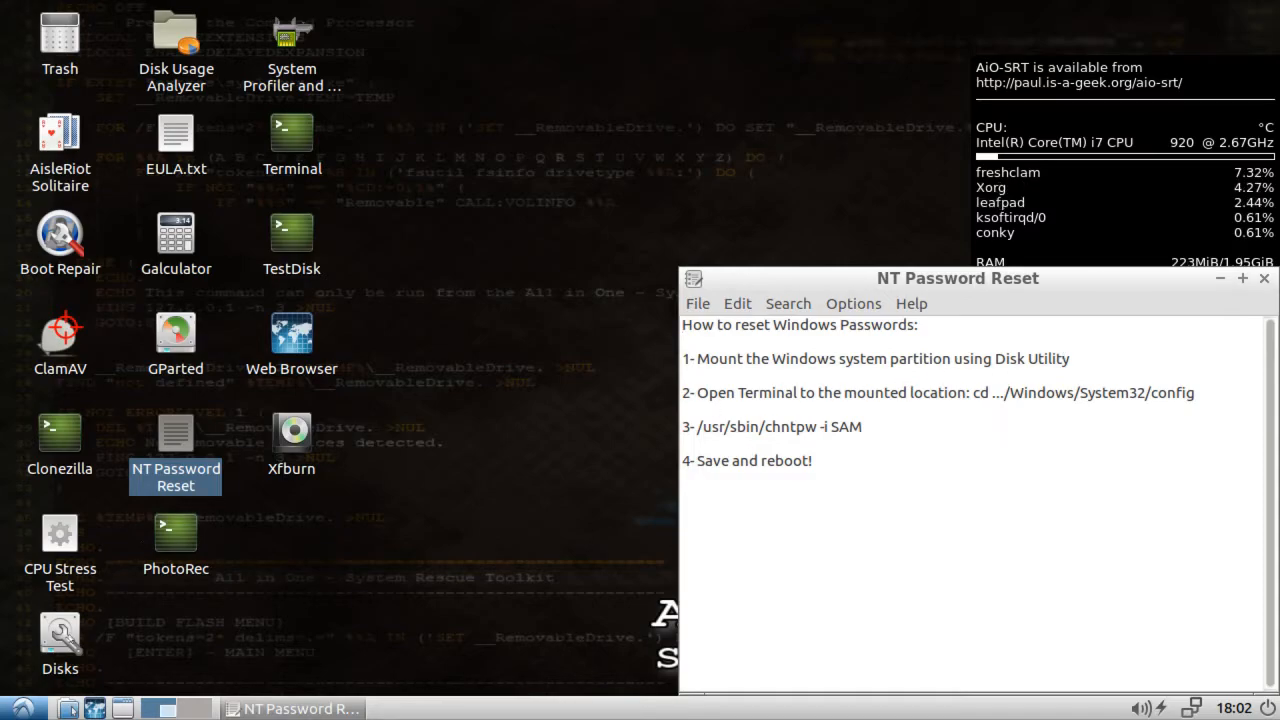
Launch Disks and mount the VBOX disk's 43 GB NTFS Windows partition
double_click(59, 640)
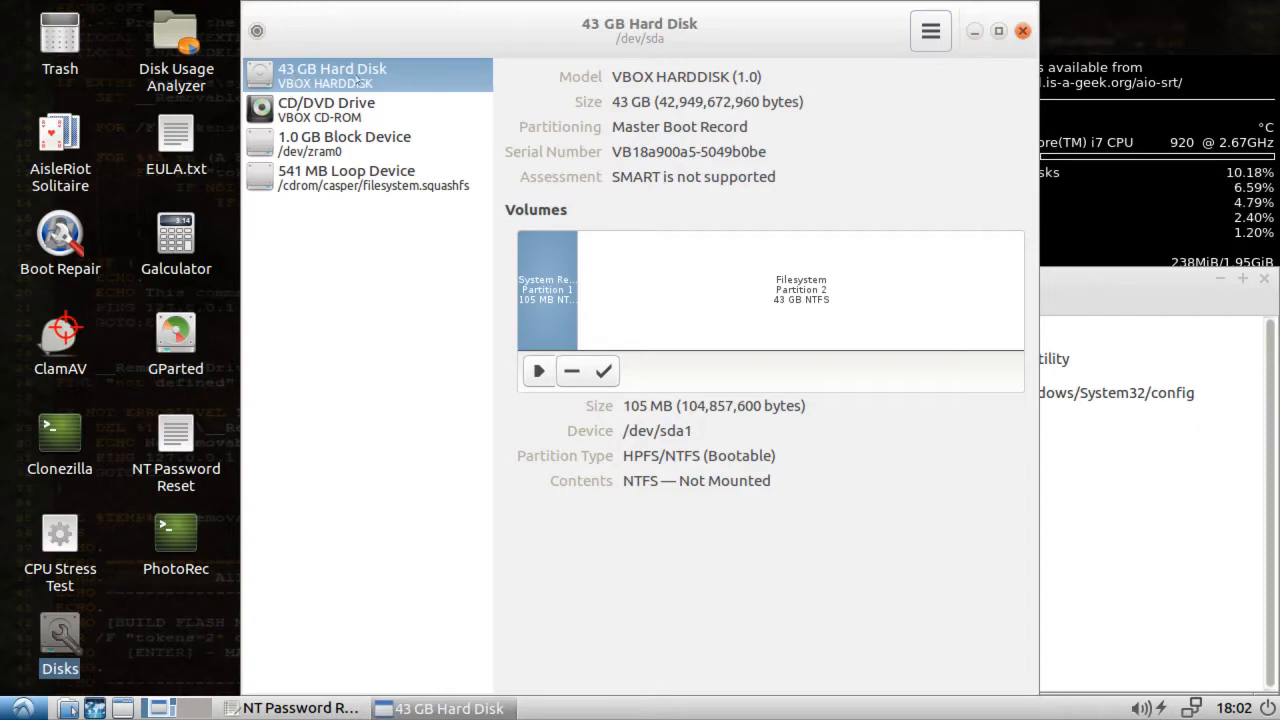
click(800, 290)
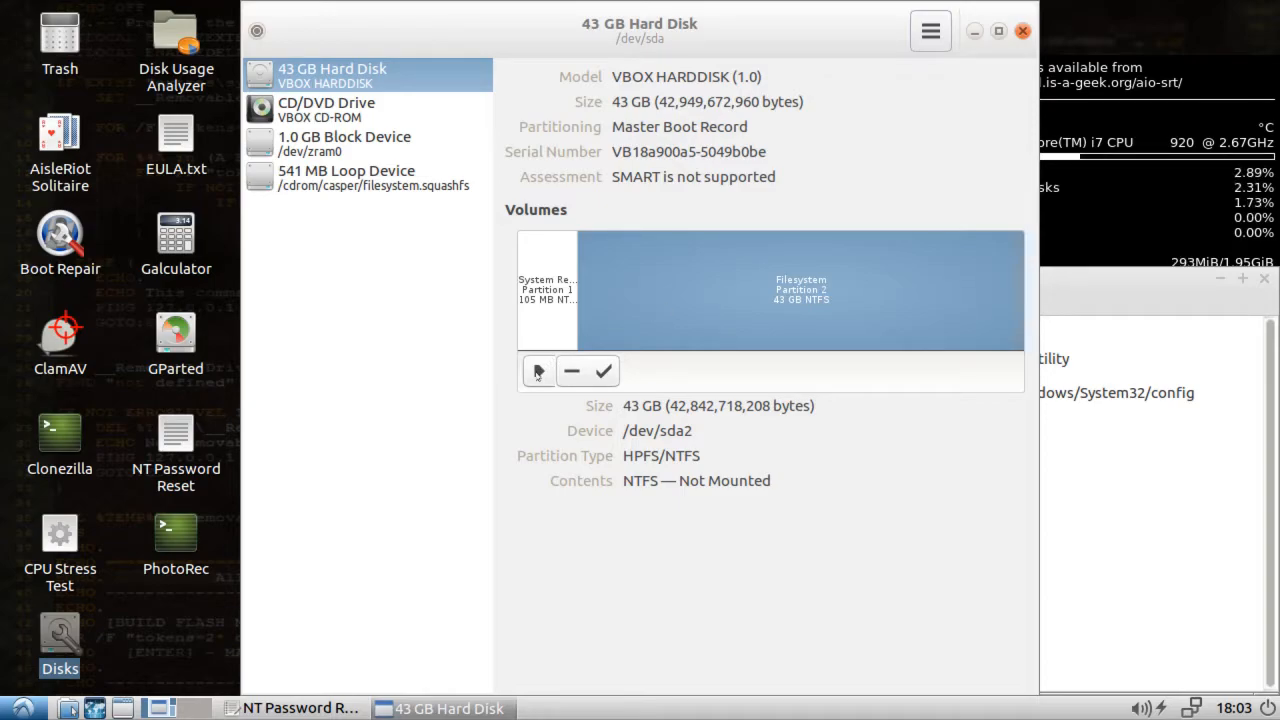
click(538, 371)
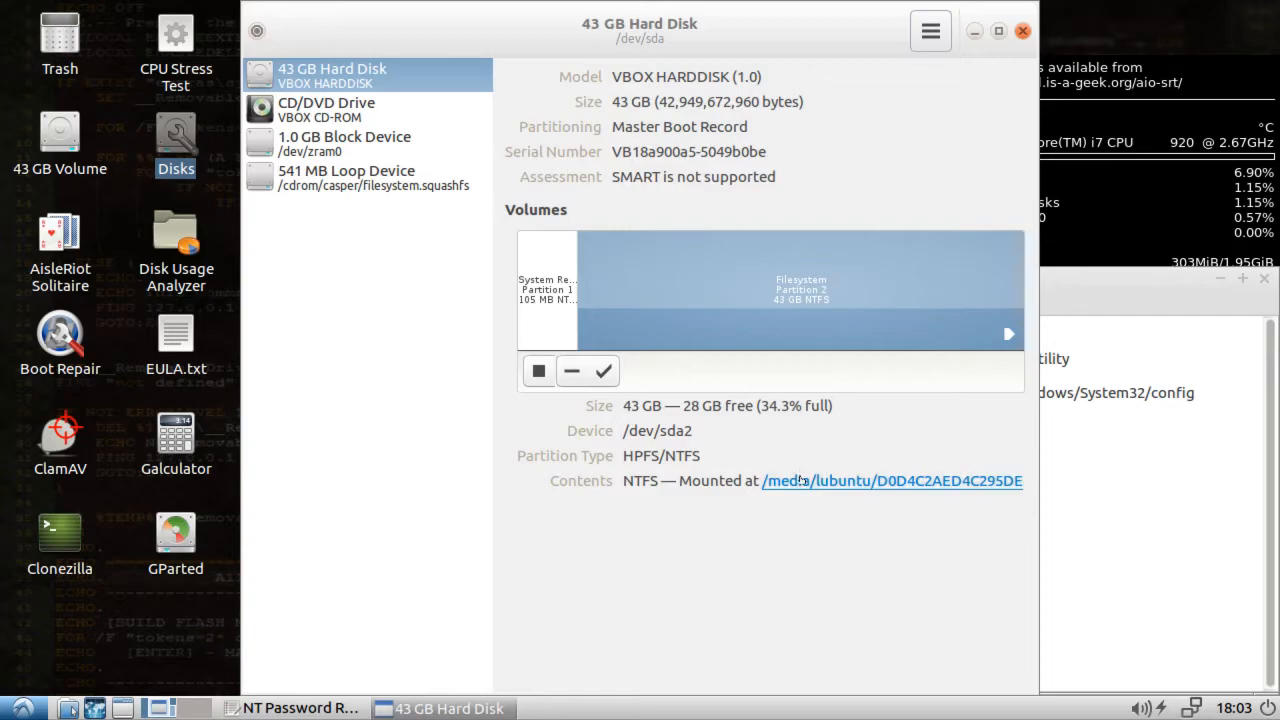
Browse the mounted Windows volume in PCManFM and copy its /media/lubuntu/D0D4C2AED4C295DE path
click(891, 481)
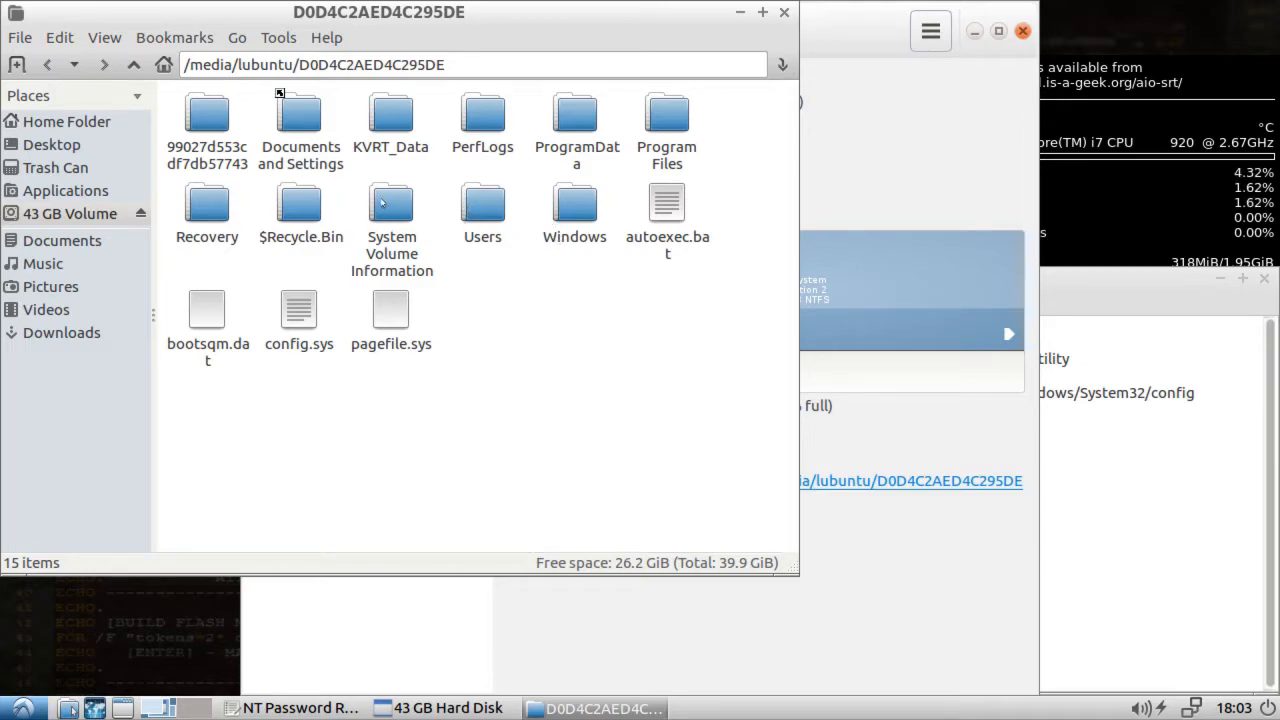
mouse_move(575, 215)
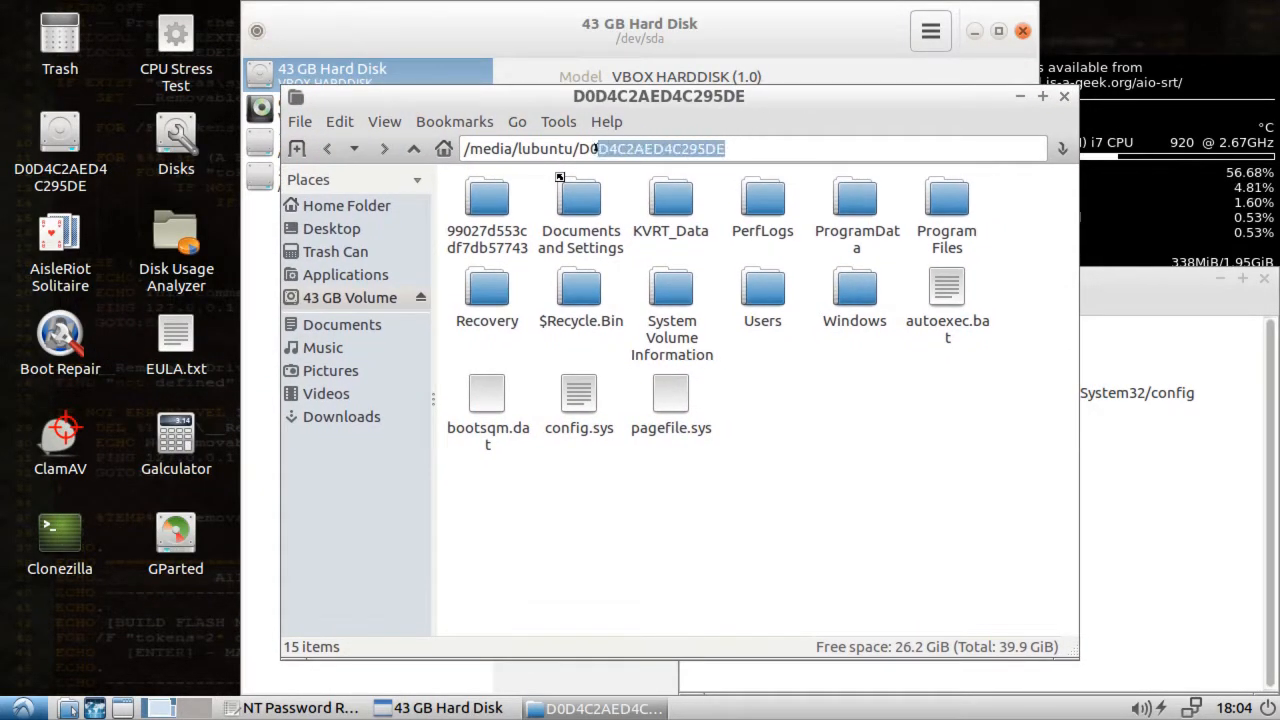
right_click(660, 148)
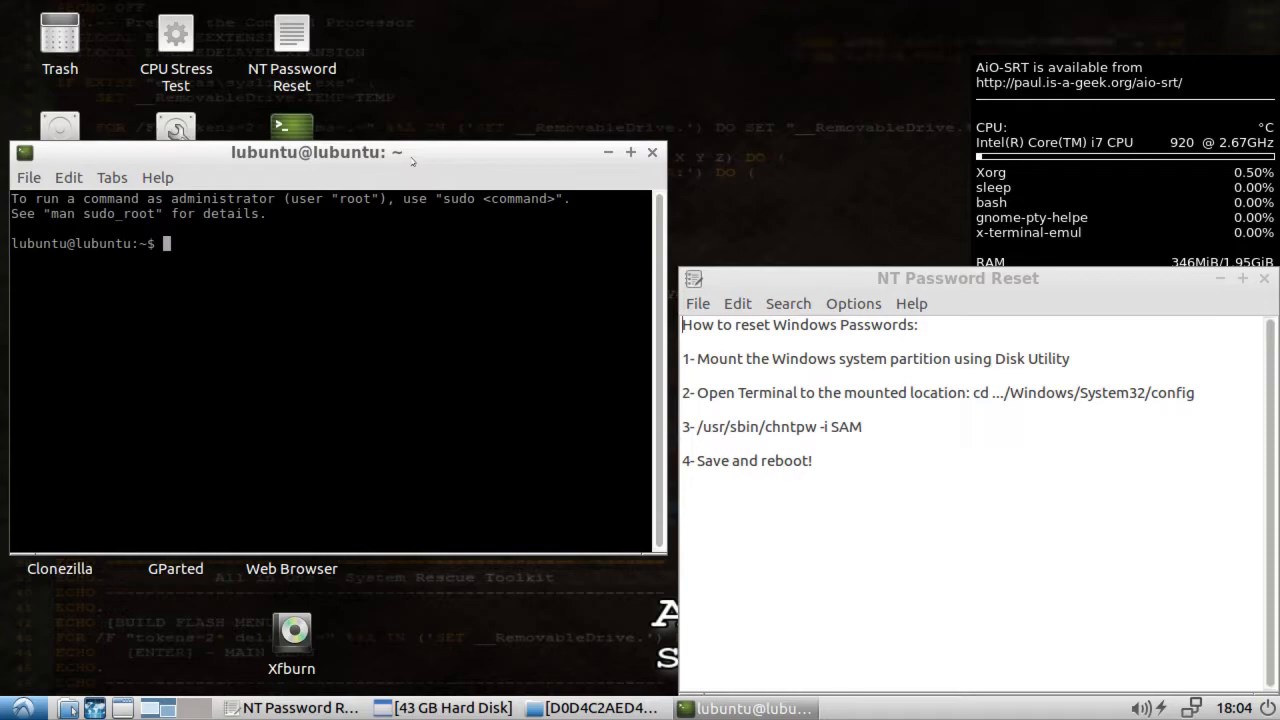
Change directory into Windows/System32/config on the mounted partition, listing contents along the way
text(cd)
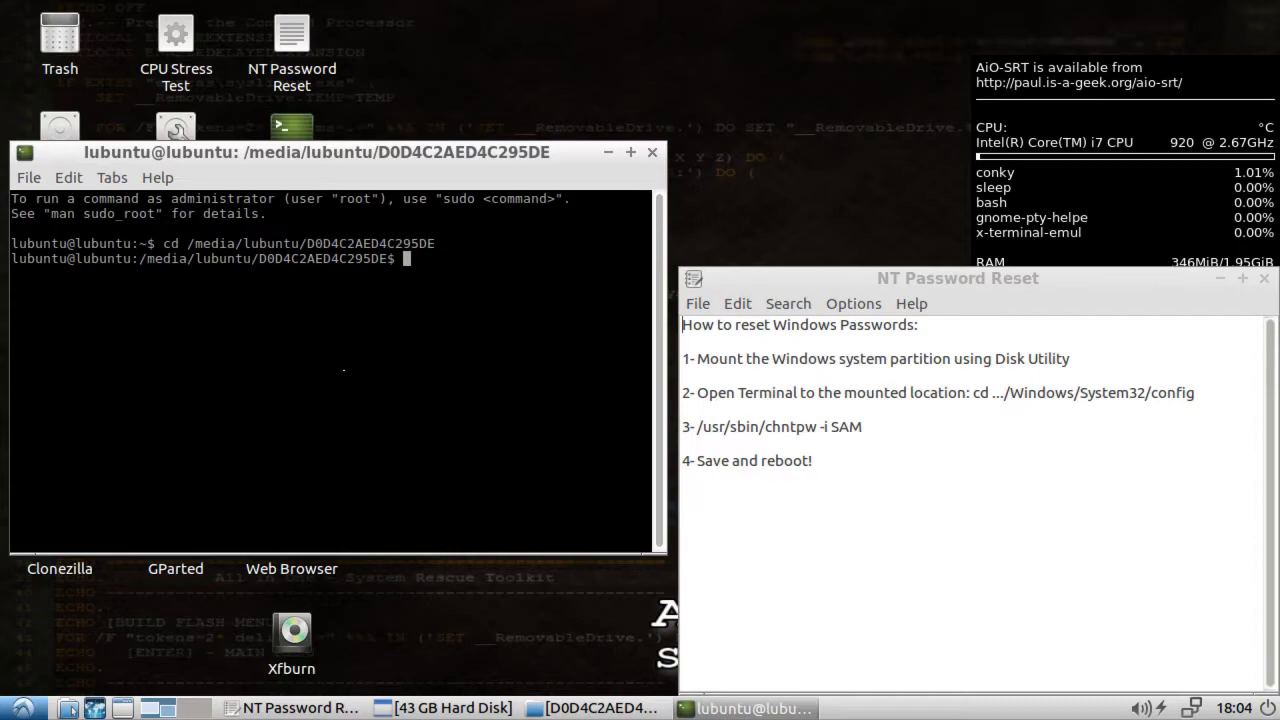
text(ls)
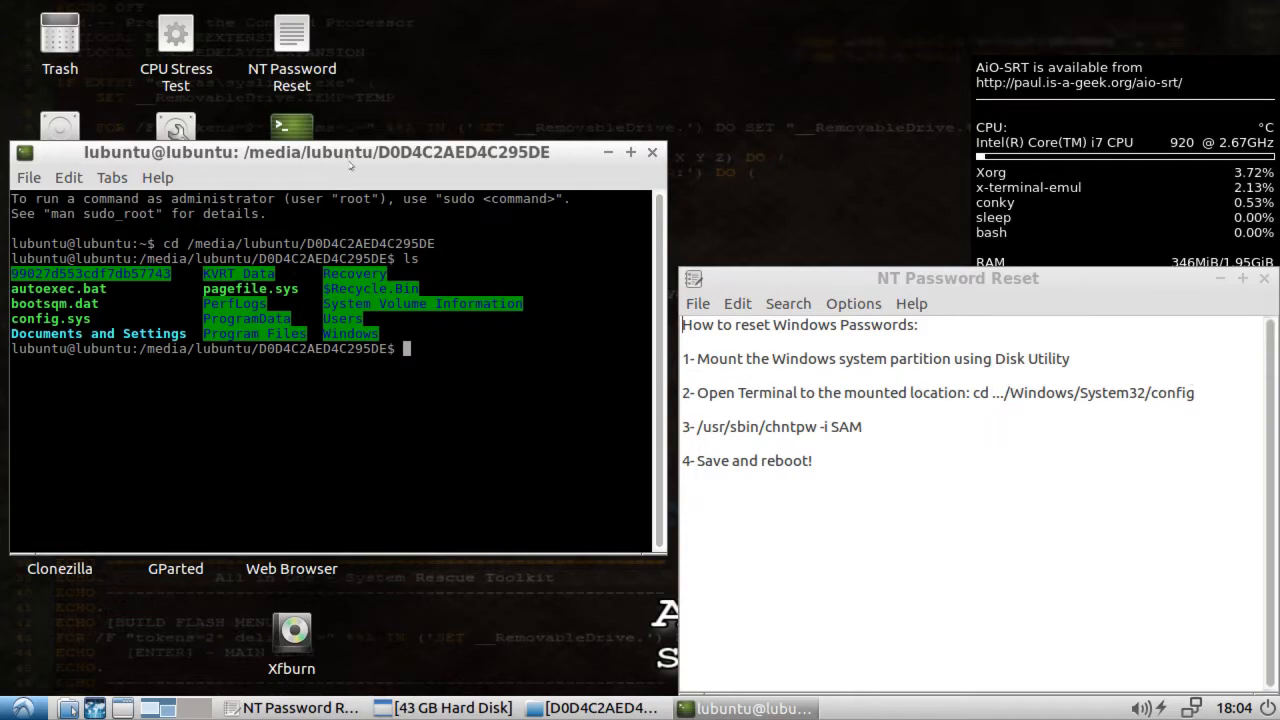
text(cd)
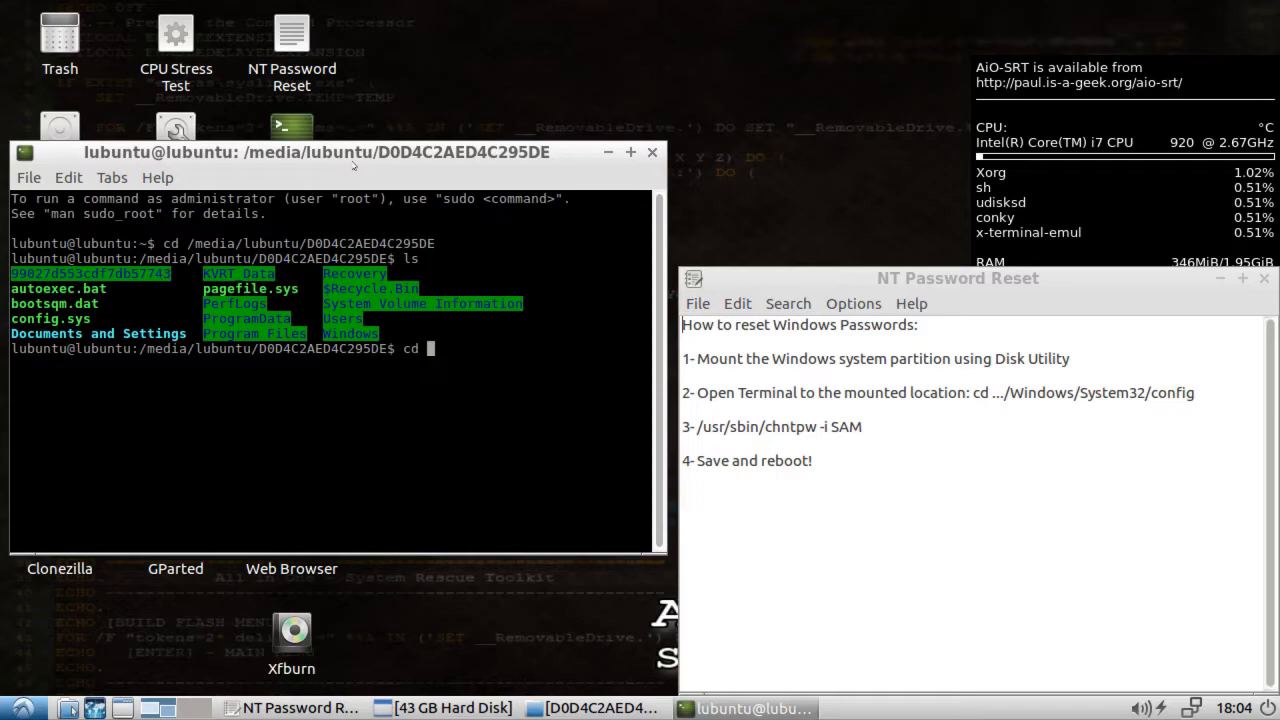
text(Windows)
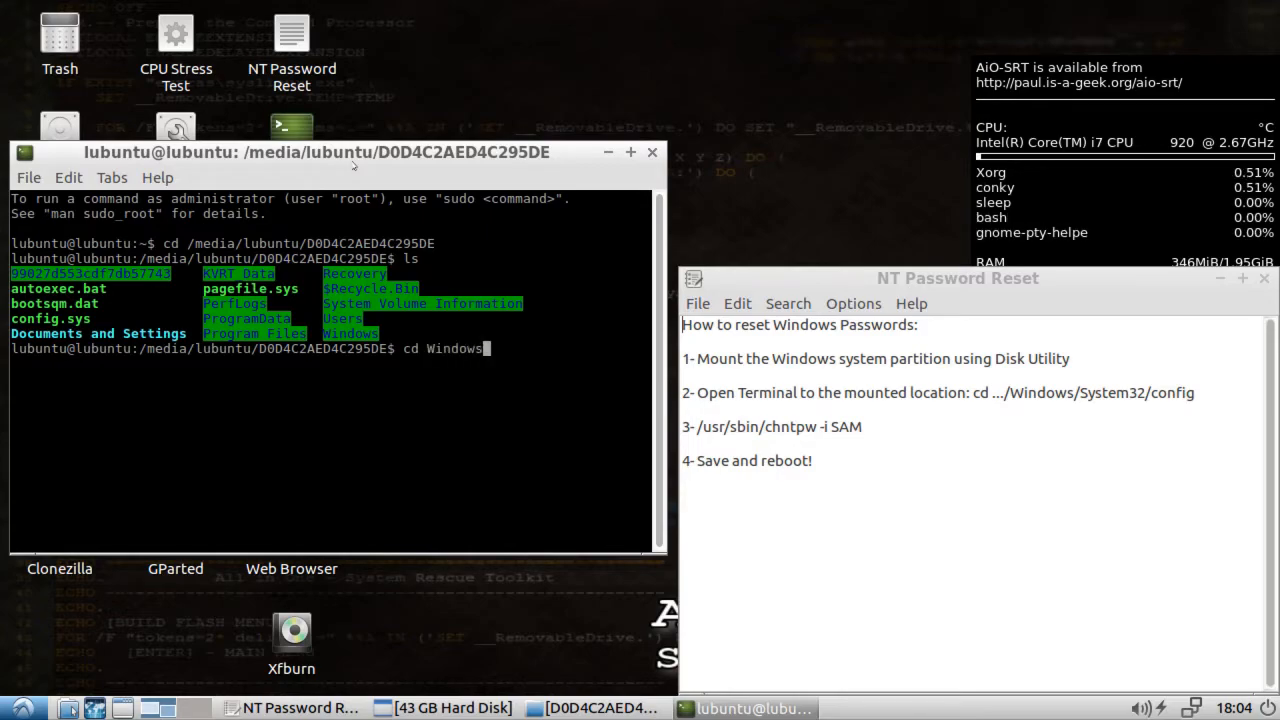
text(/)
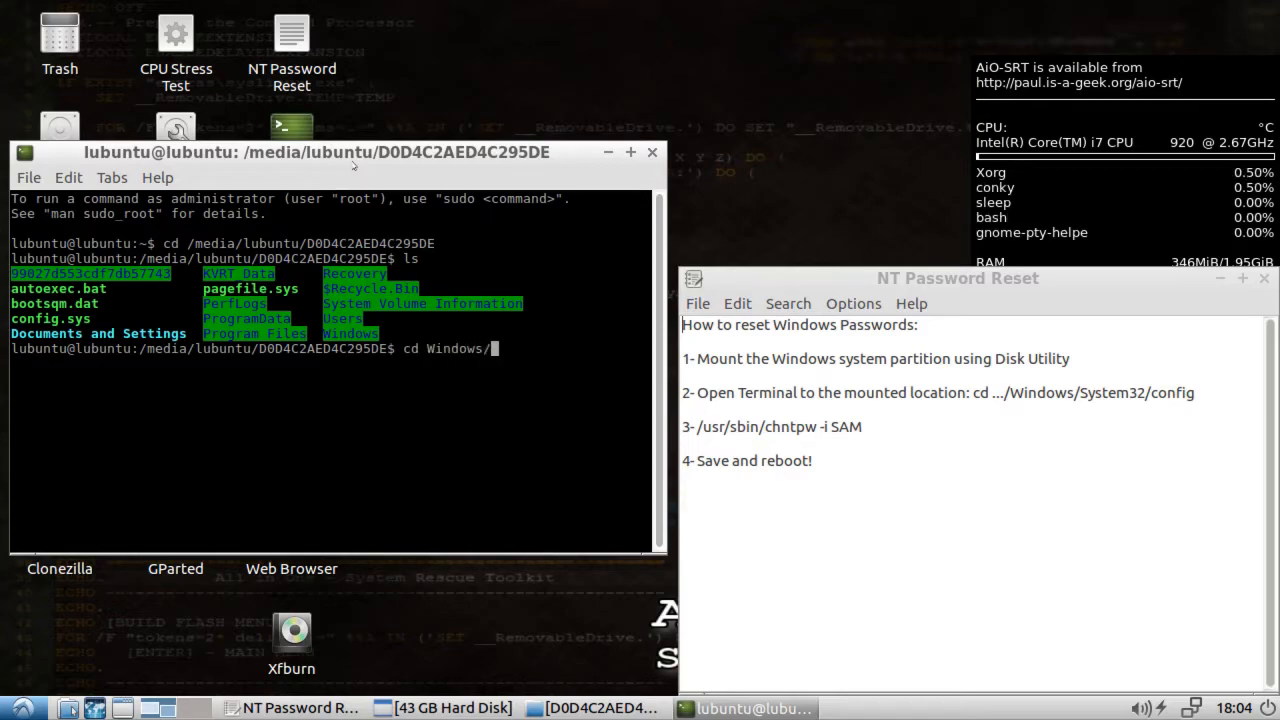
text(System32/config)
text(/usr/sbin)
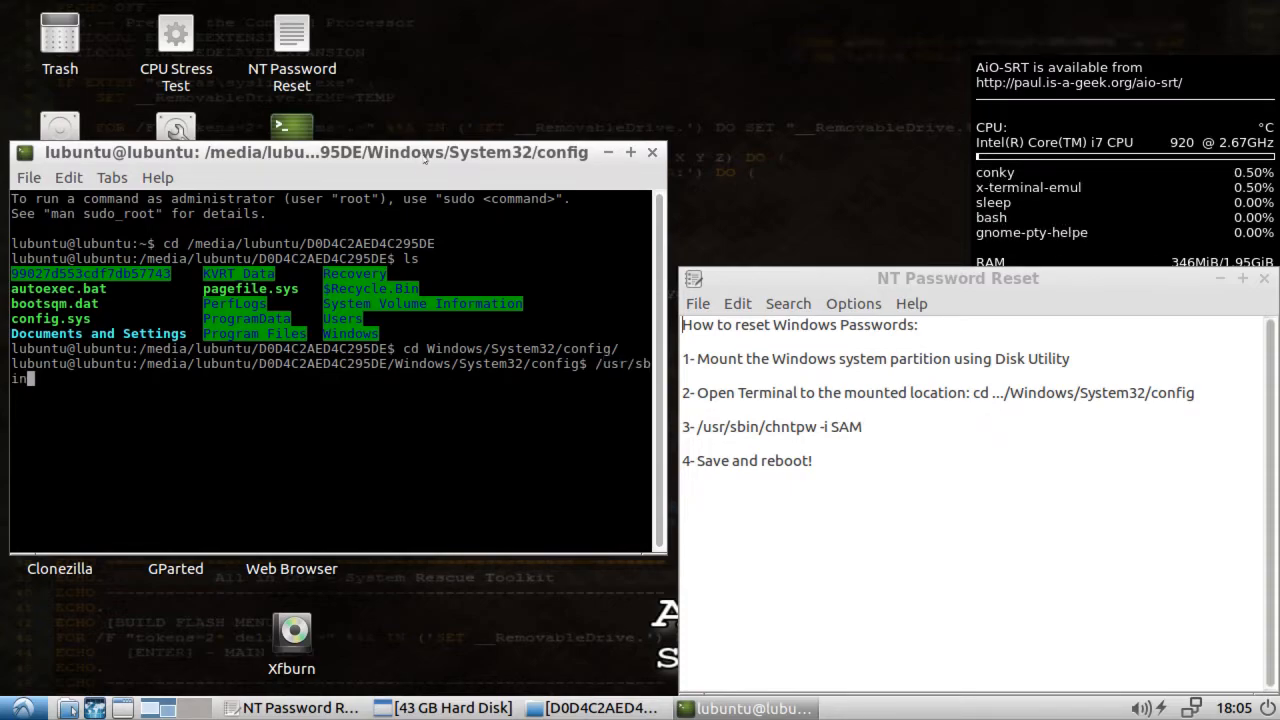
Launch /usr/sbin/chntpw -i SAM to list the Windows user accounts
text(/chntpw -)
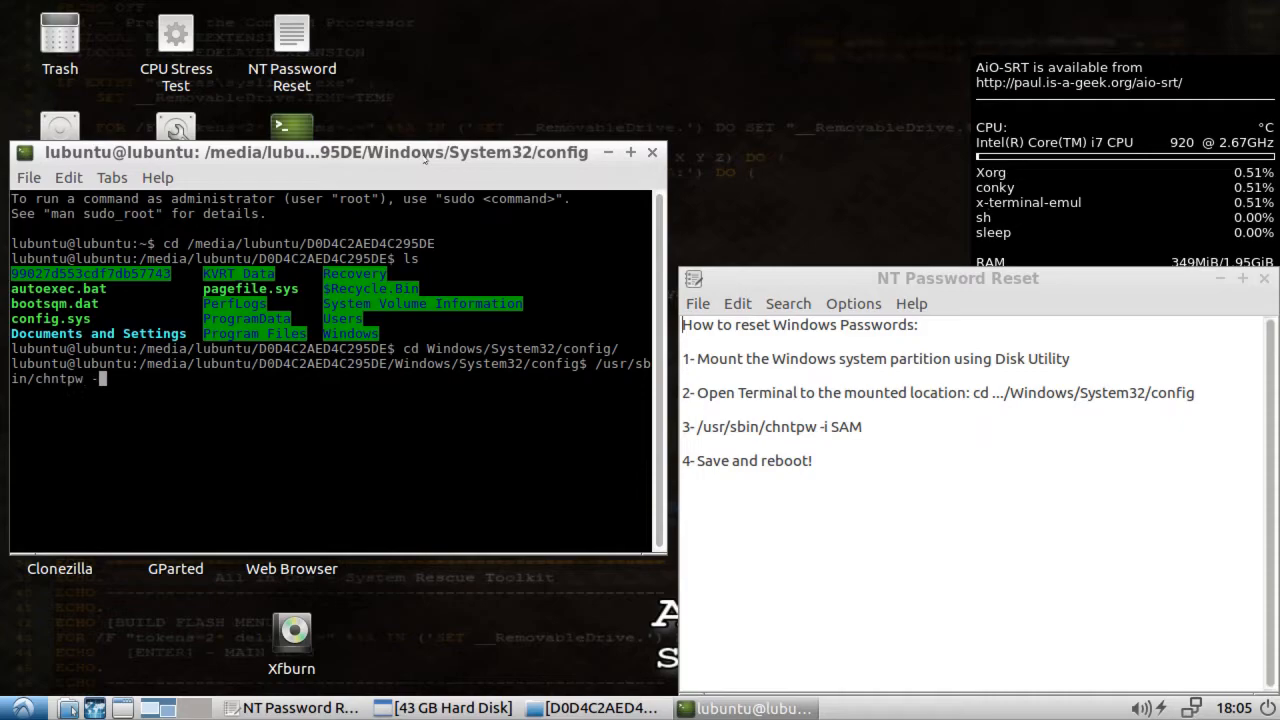
text(SAM)
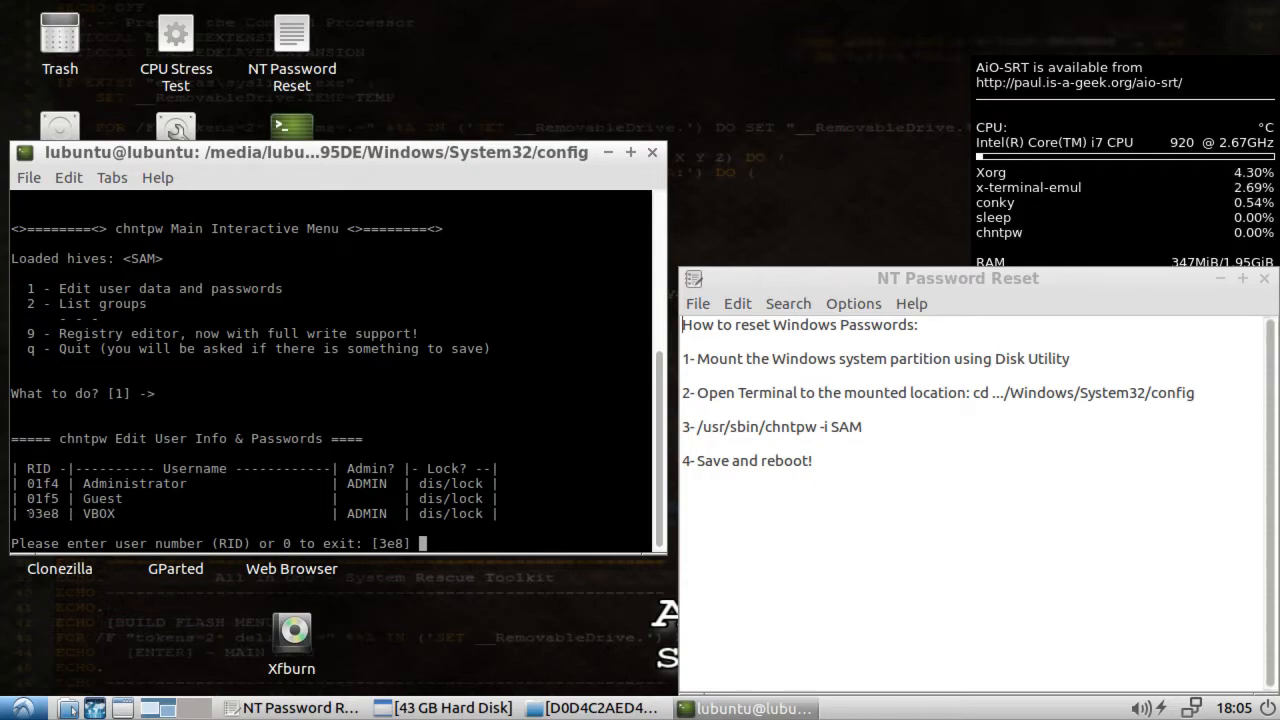
Edit user RID 03e8 (VBOX), clear its password to blank, then unlock and enable it
text(03e)
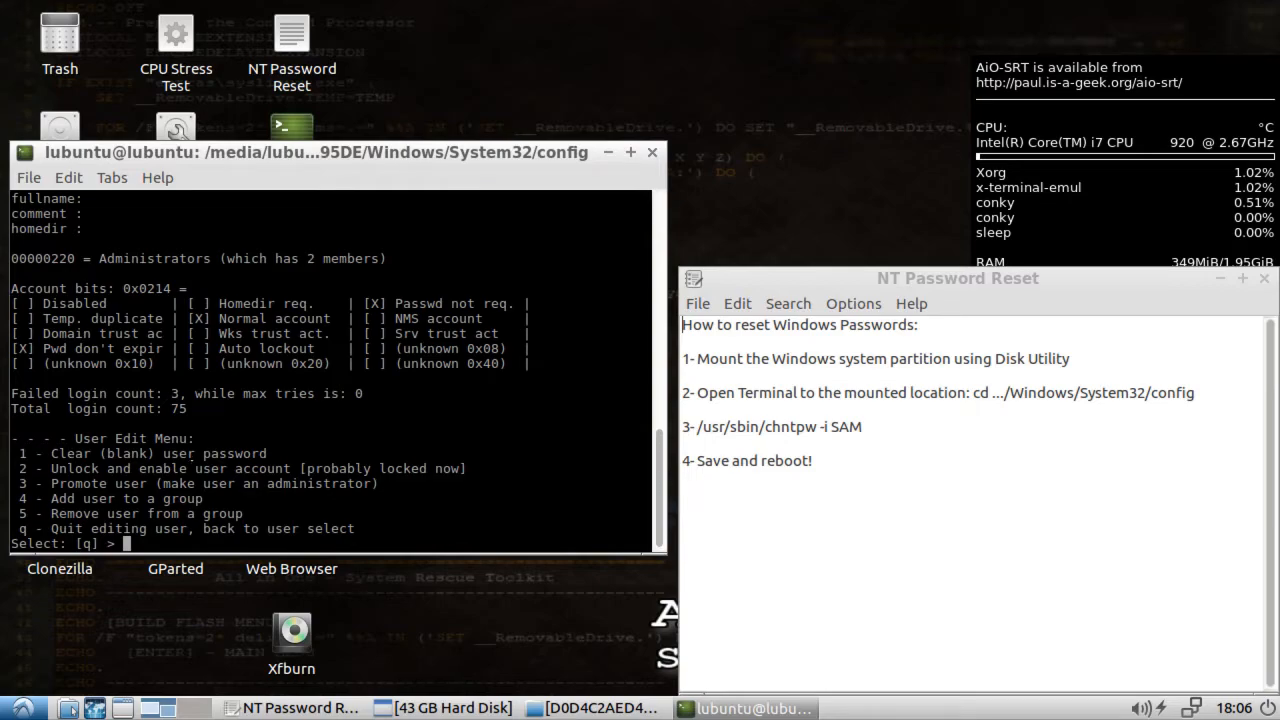
text(1)
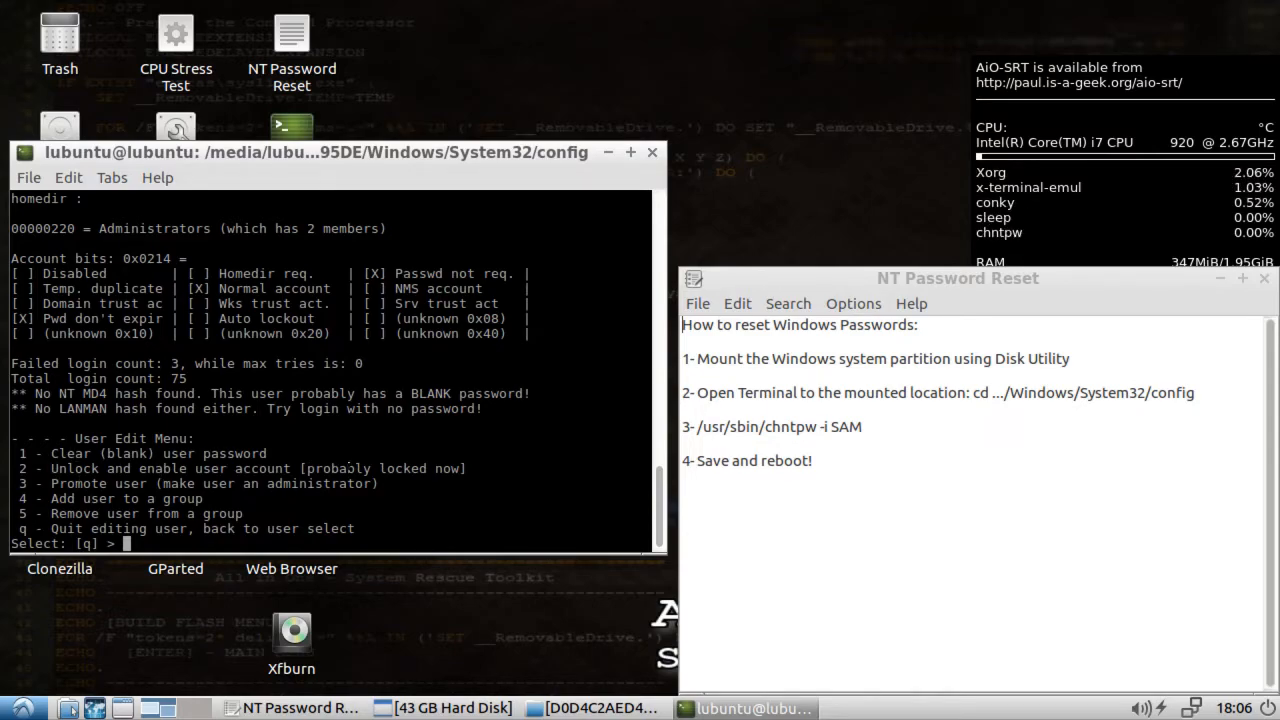
text(2)
text(q)
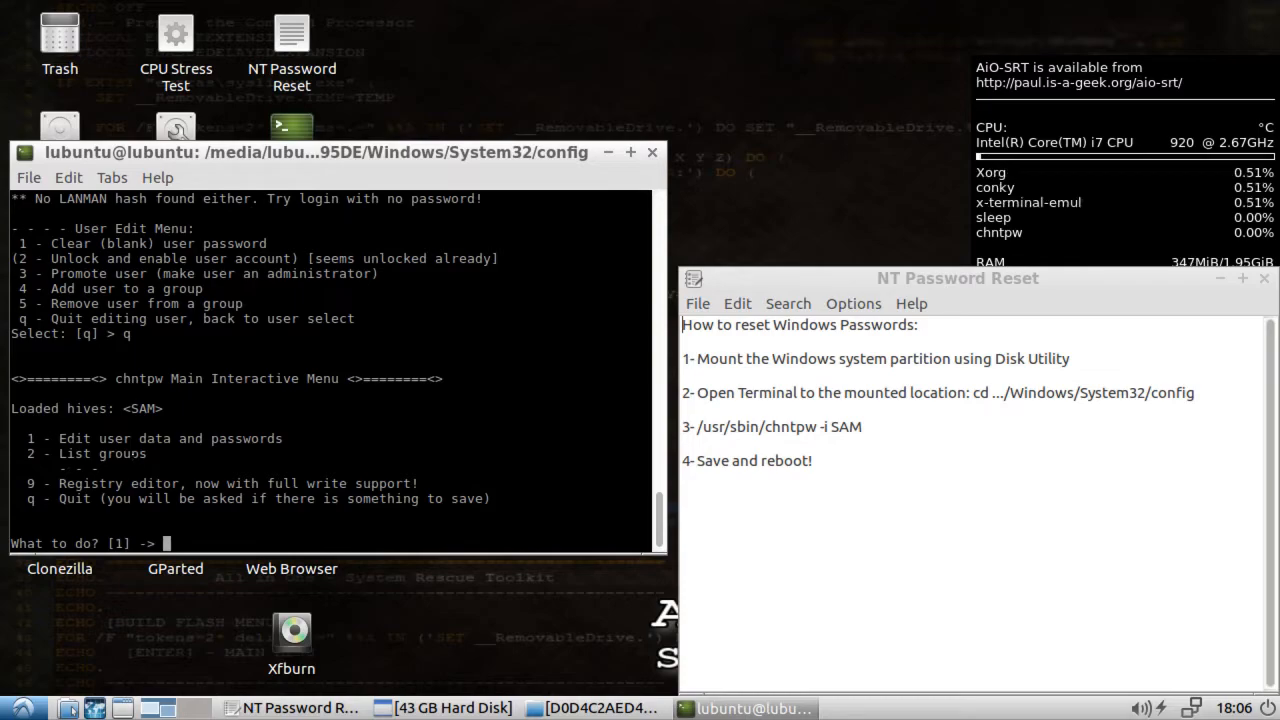
Quit chntpw answering y to write the SAM hive, then exit the shell
text(1)
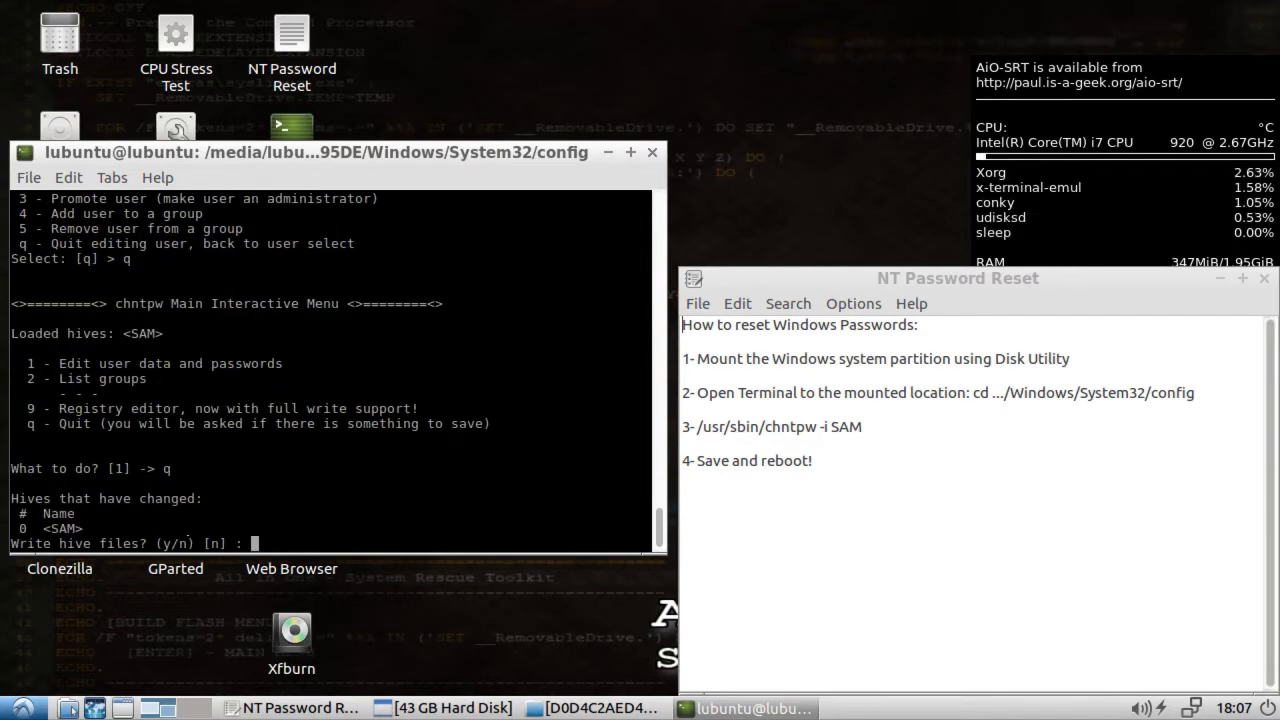
text(y)
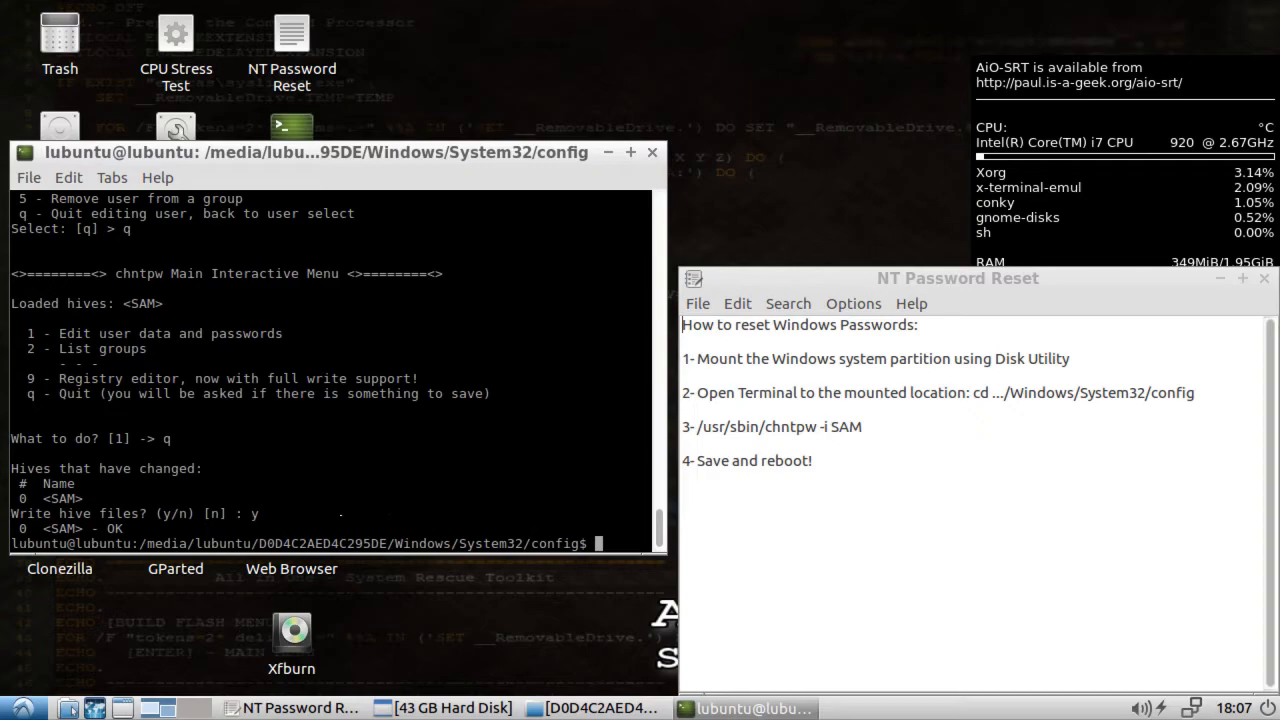
text(exi)
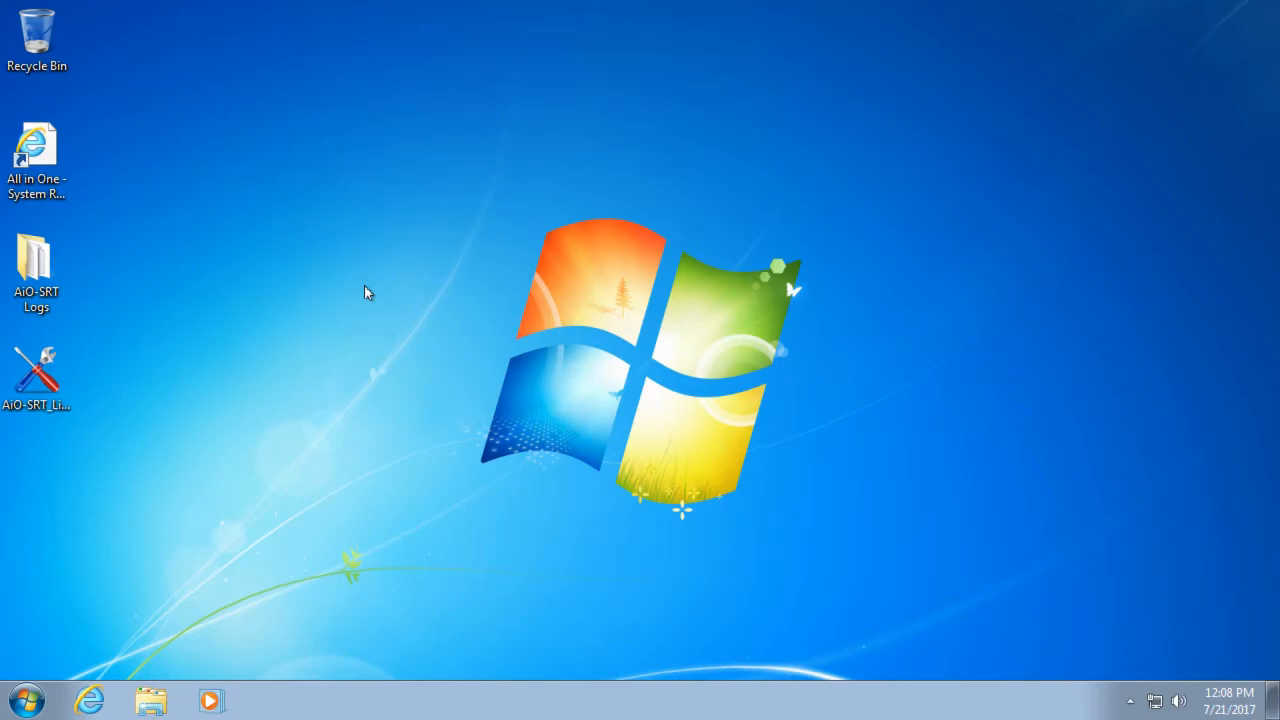
mouse_move(163, 456)
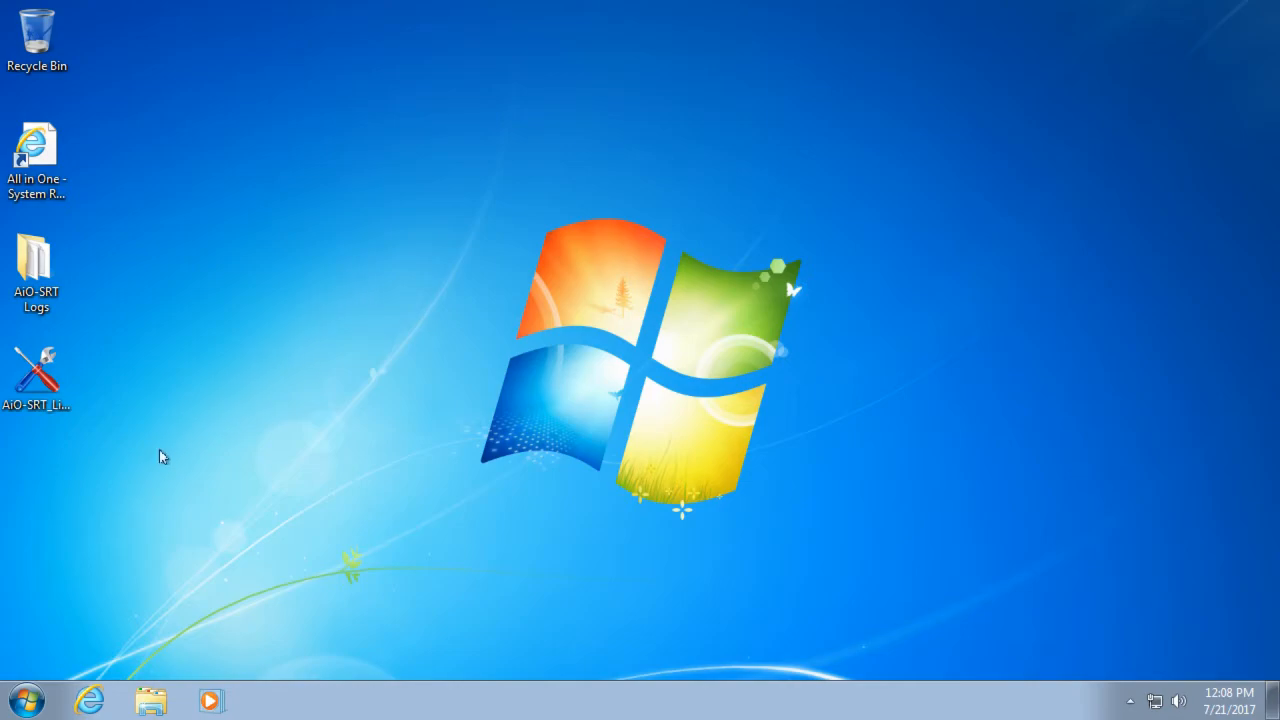
click(25, 699)
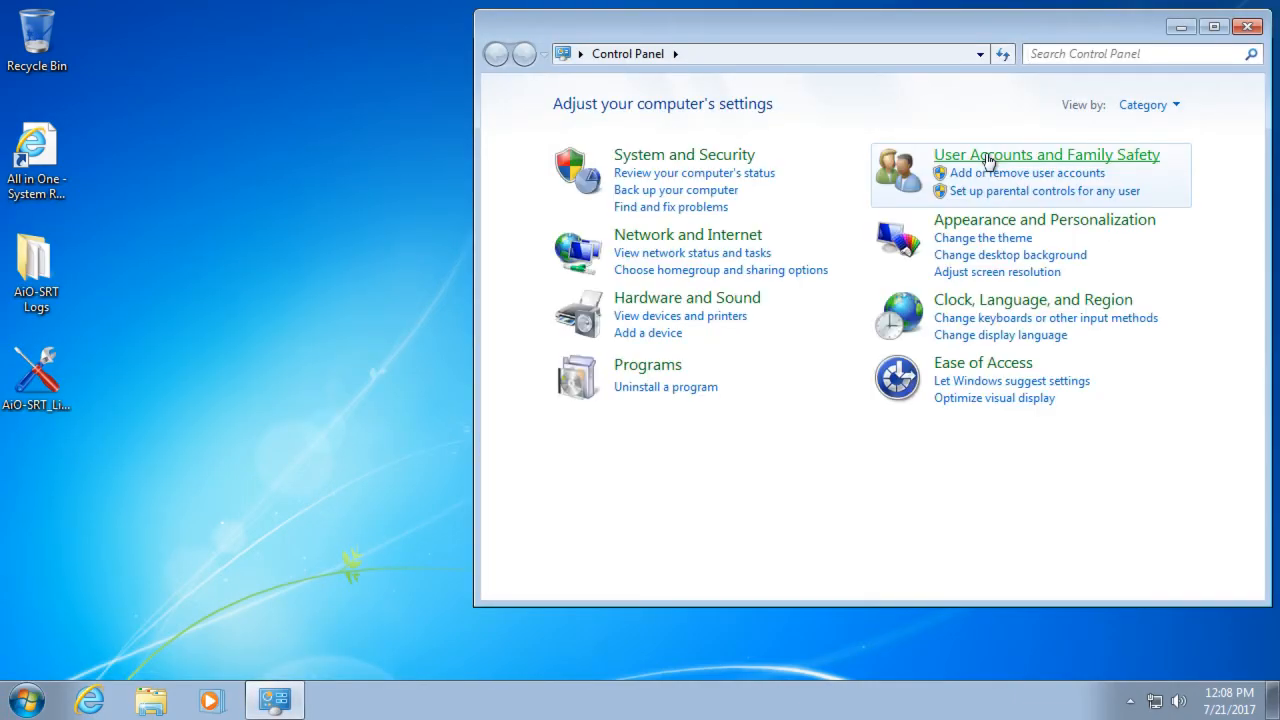
click(1045, 154)
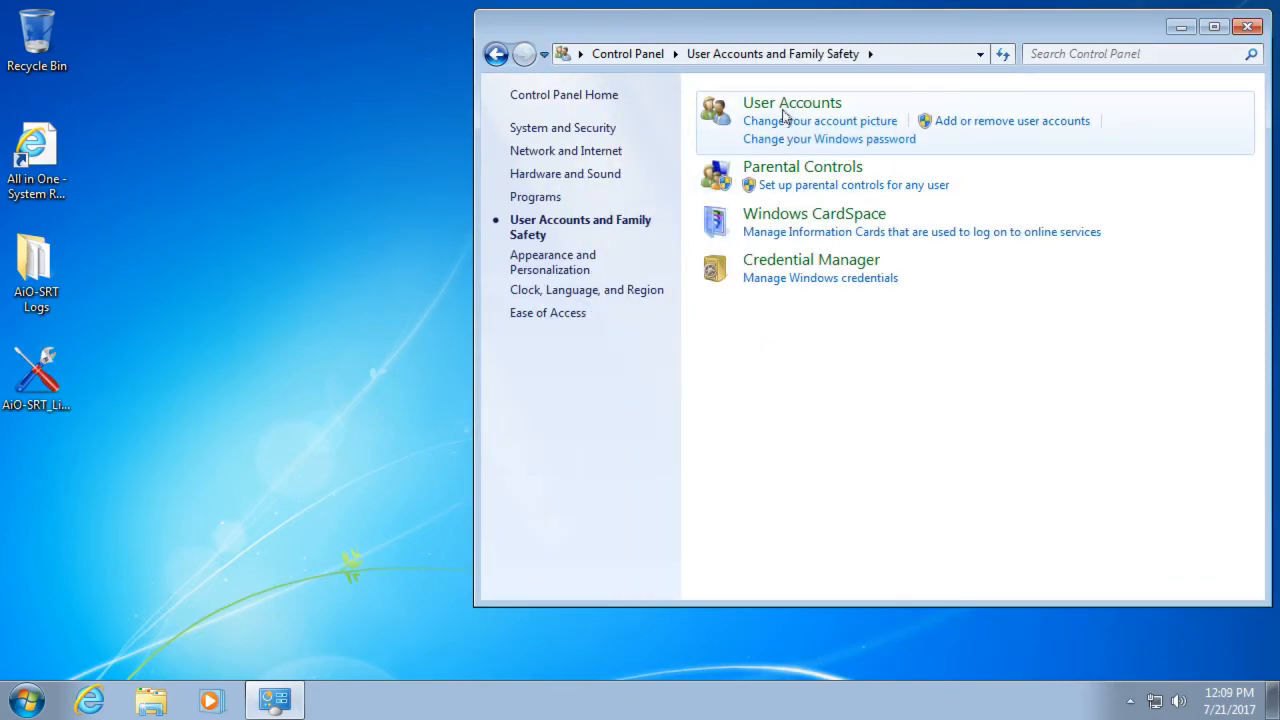
click(791, 102)
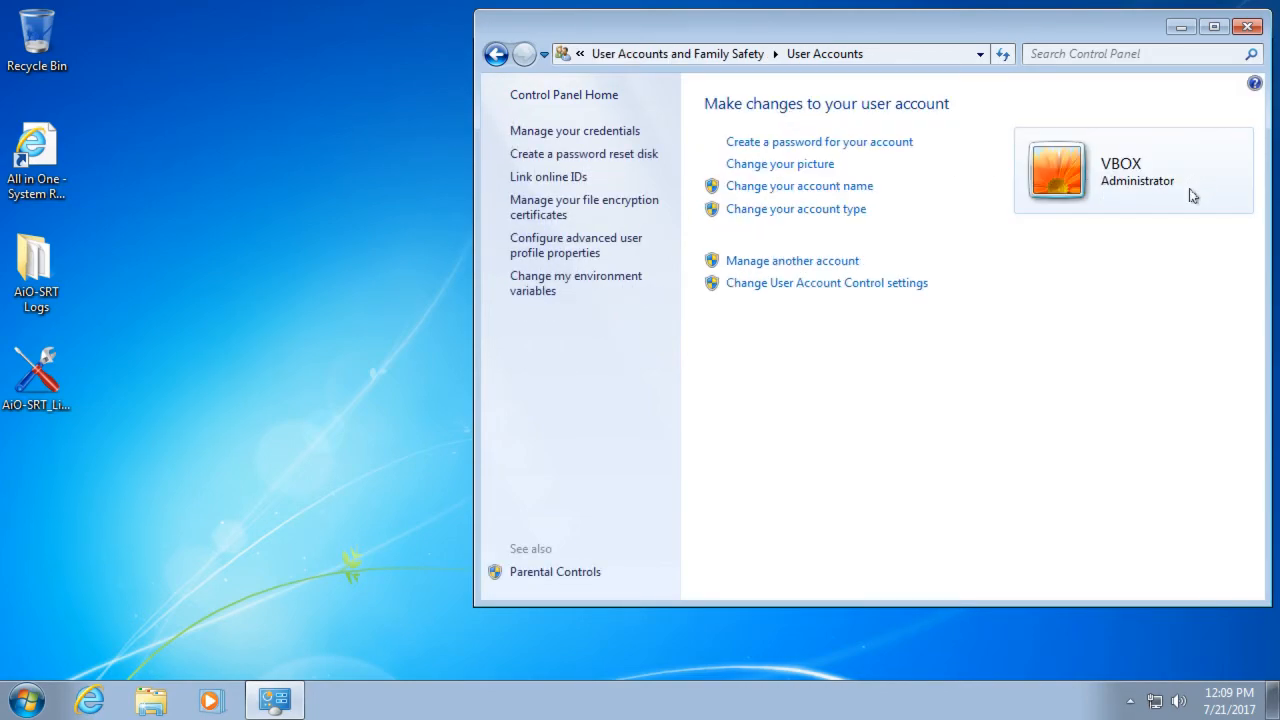
mouse_move(1118, 201)
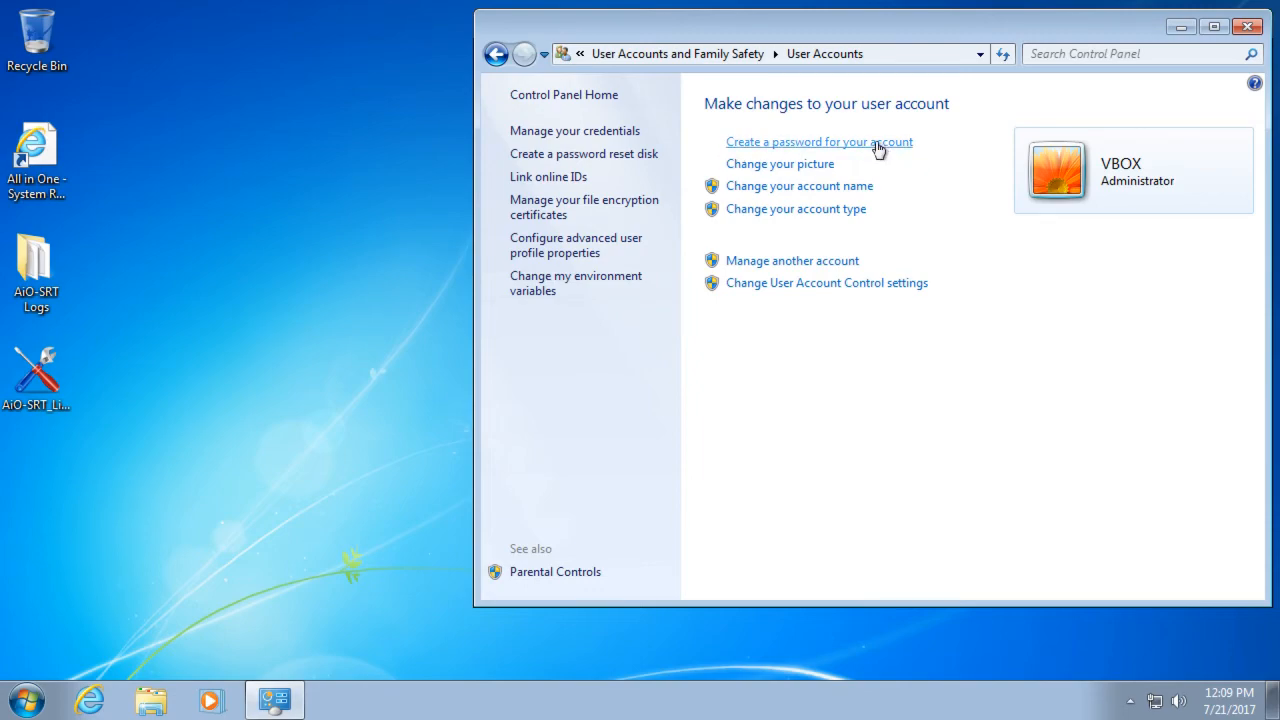
mouse_move(876, 146)
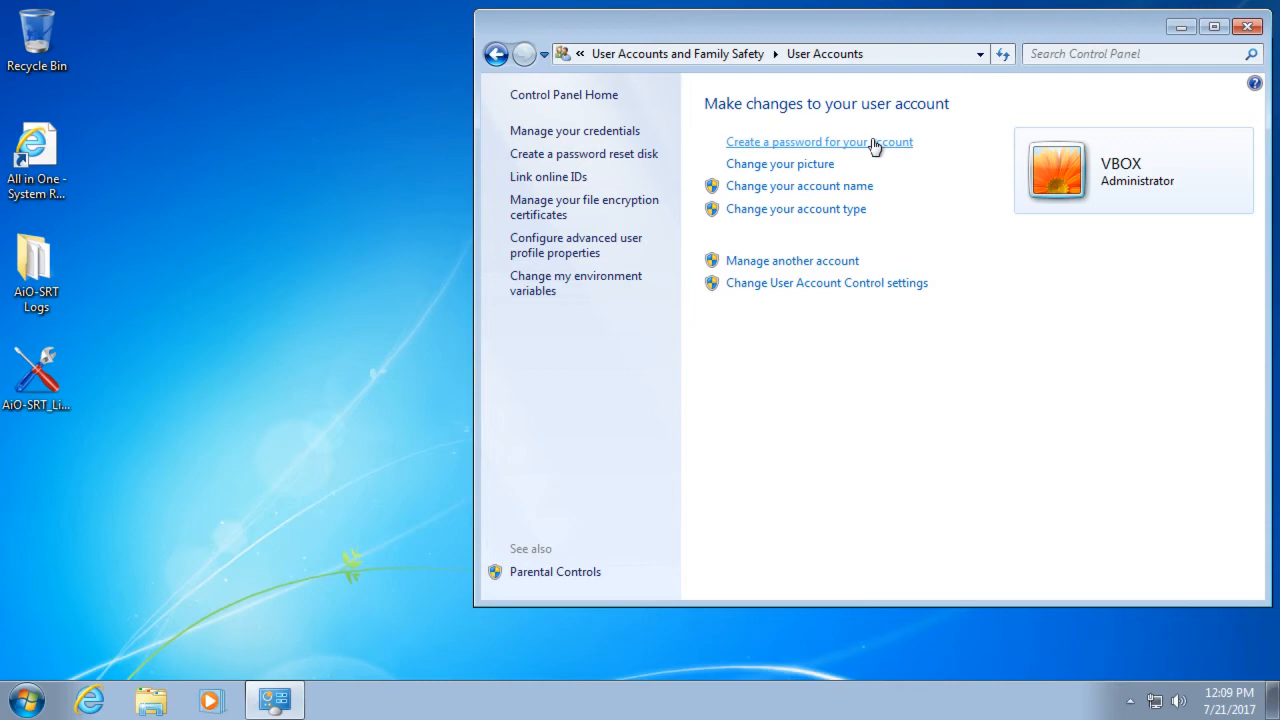
mouse_move(1043, 251)
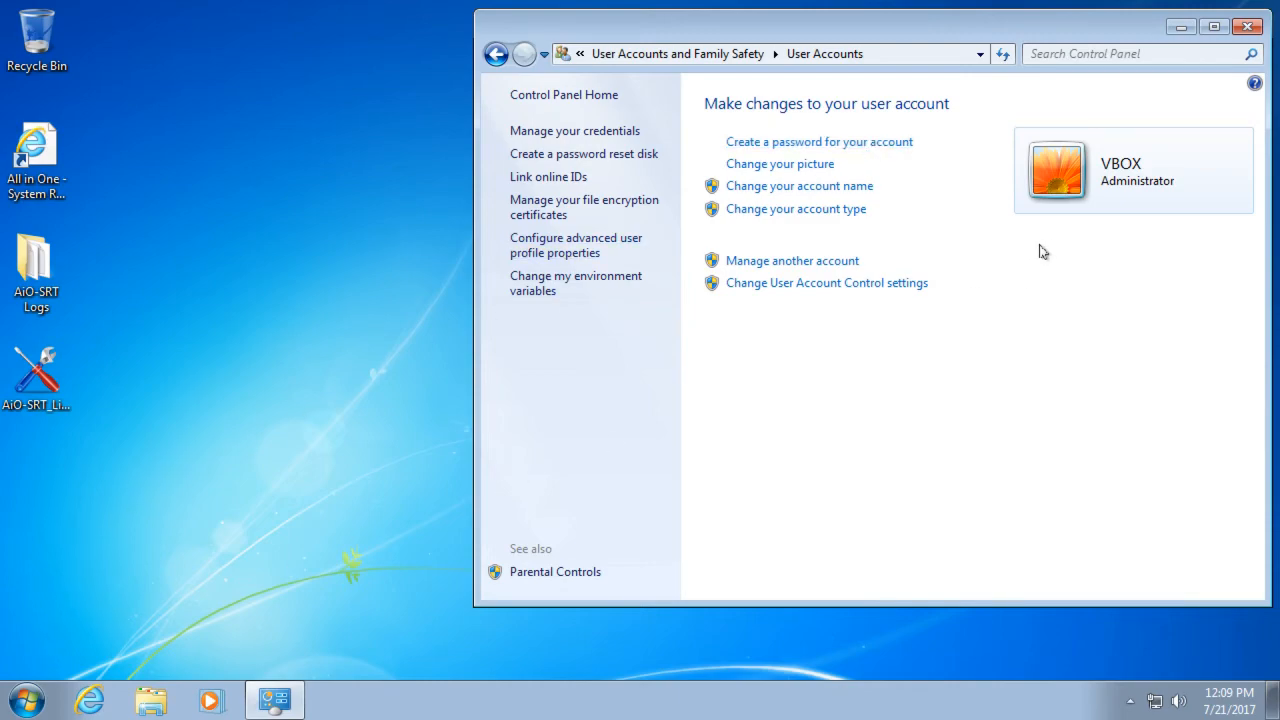
click(1247, 27)
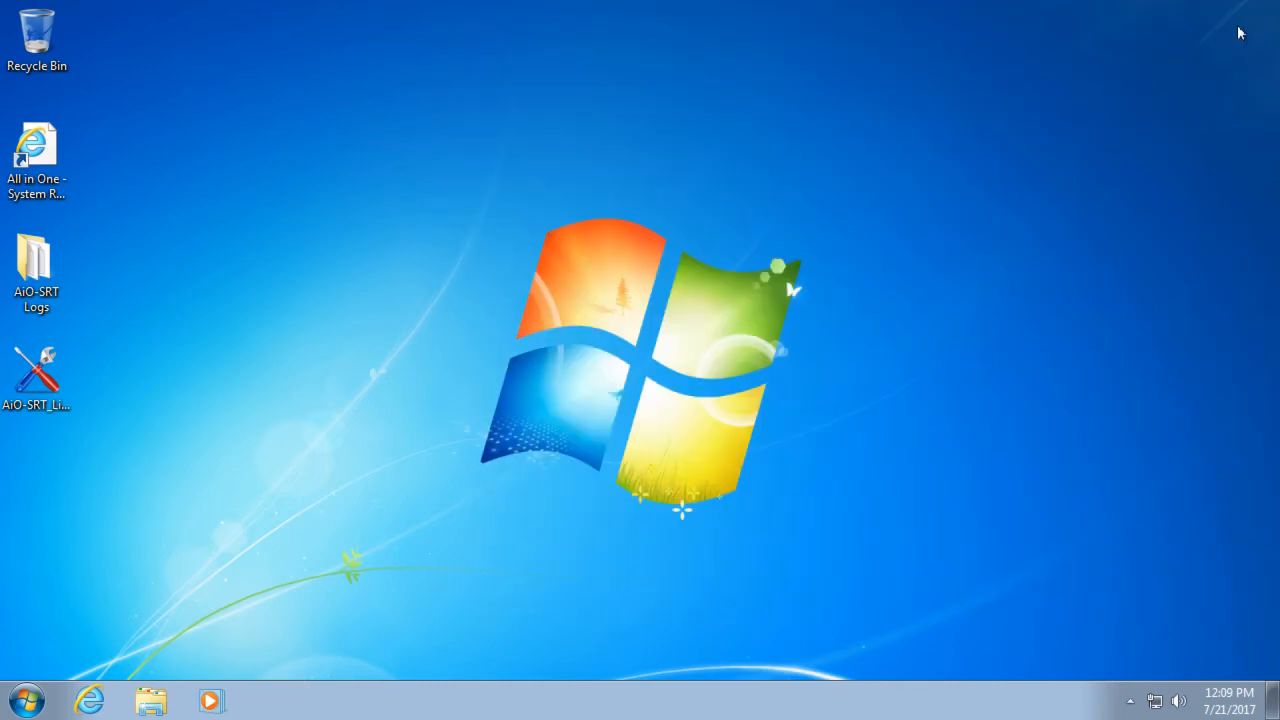